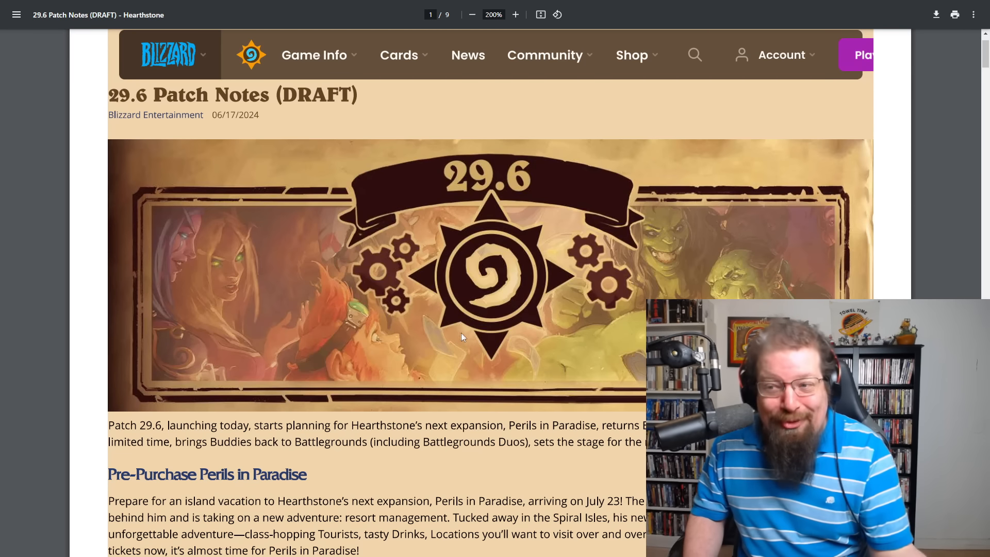
Scroll from the page 1 title banner to the Marin the Manager card on page 2
scroll(down, 3)
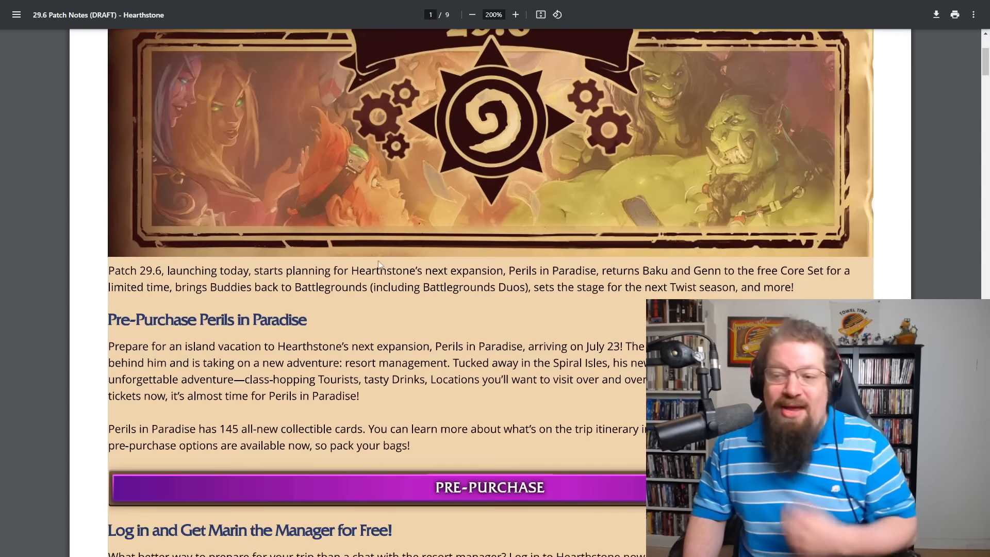
mouse_move(351, 278)
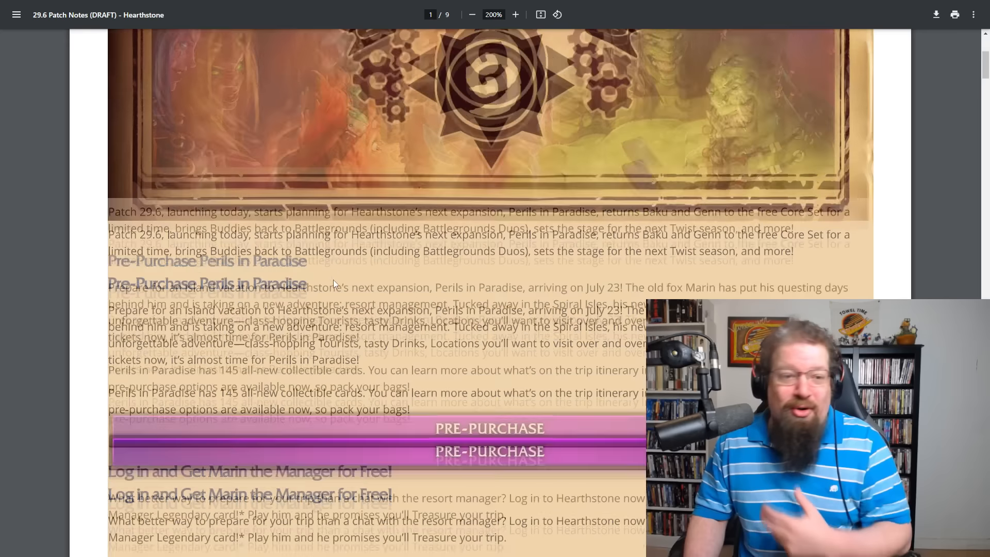
scroll(down, 3)
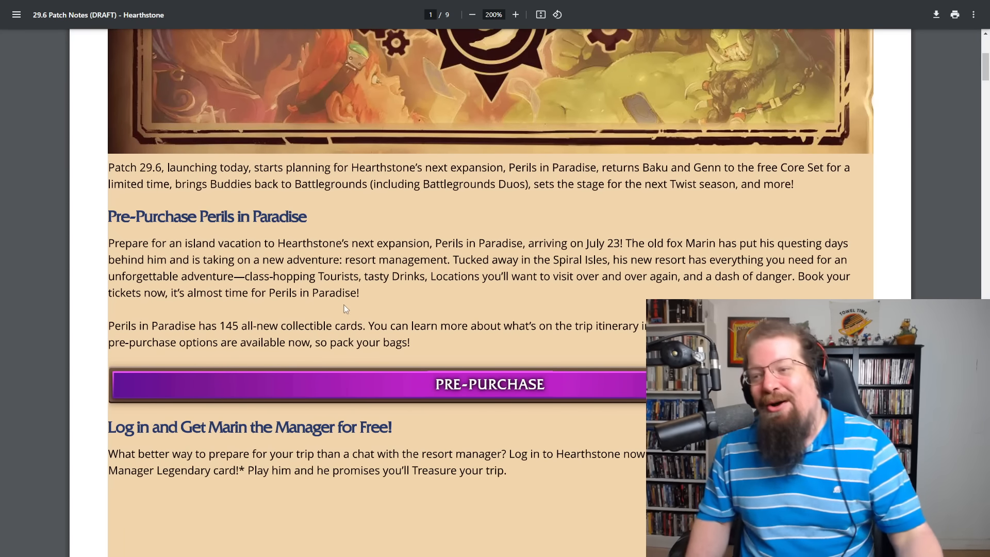
scroll(down, 3)
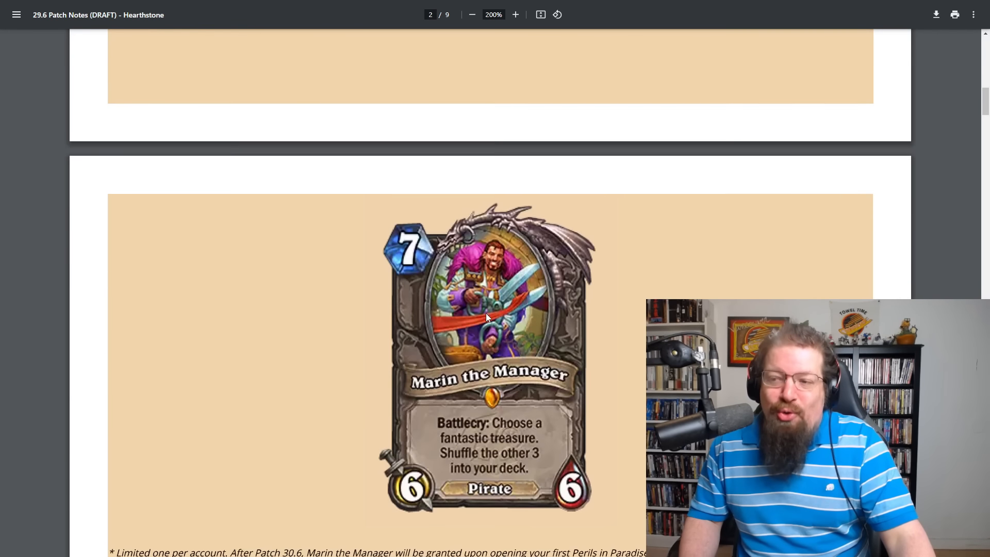
scroll(down, 3)
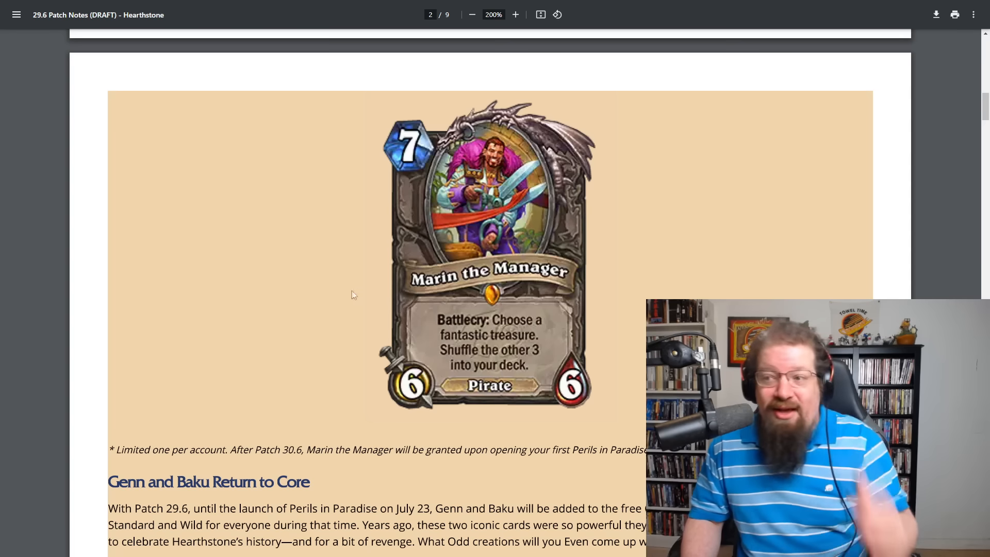
mouse_move(321, 313)
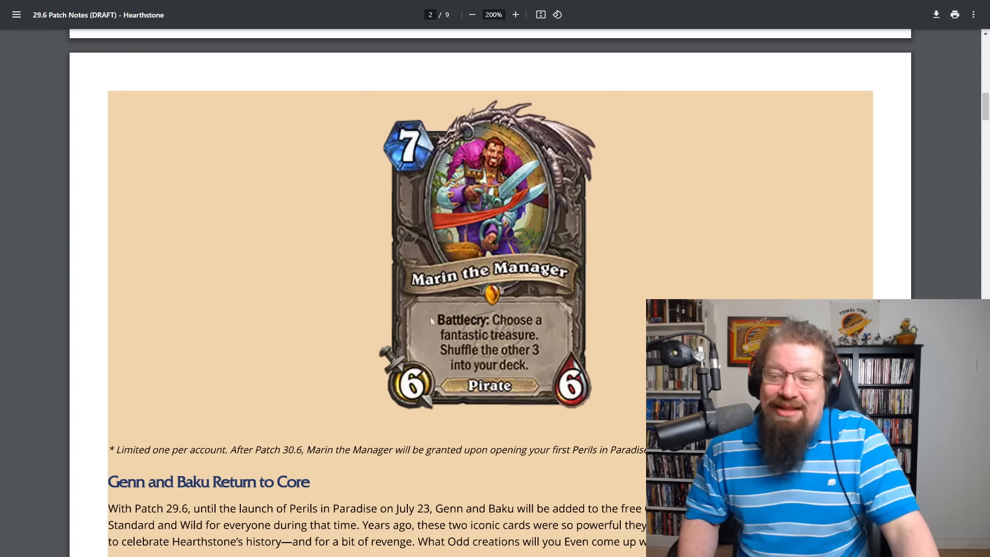
Adjust zoom to 188% and scroll so the Genn Greymane and Baku cards fit in view
click(516, 14)
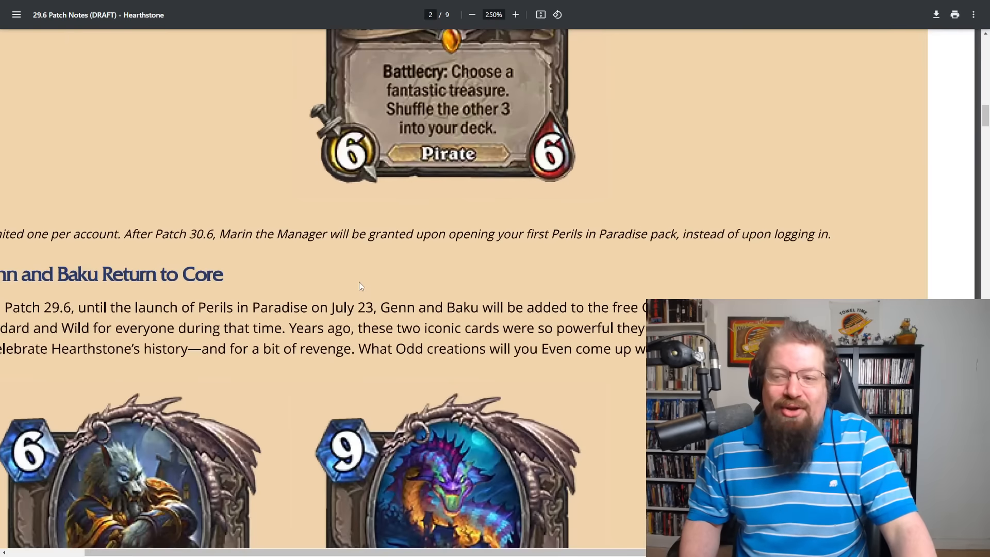
click(468, 14)
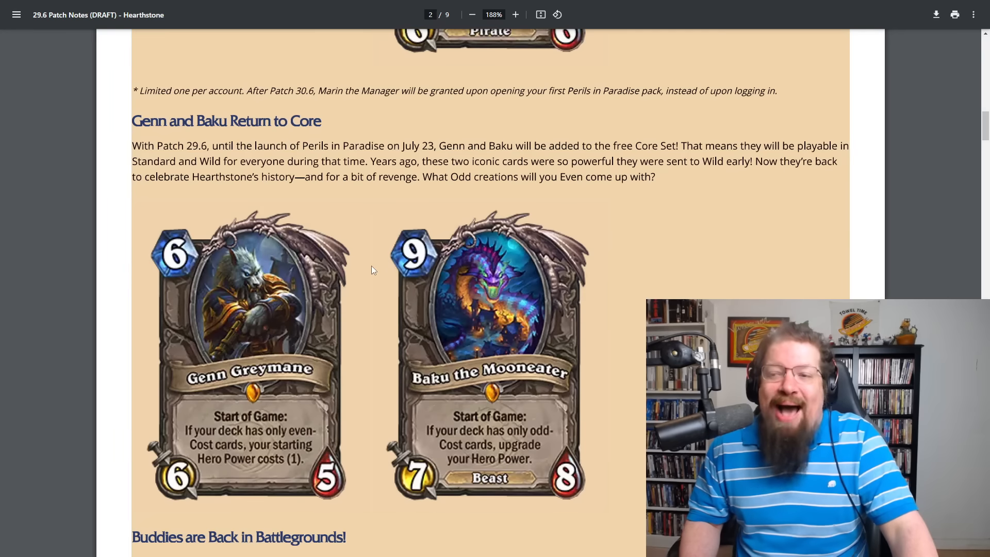
mouse_move(420, 378)
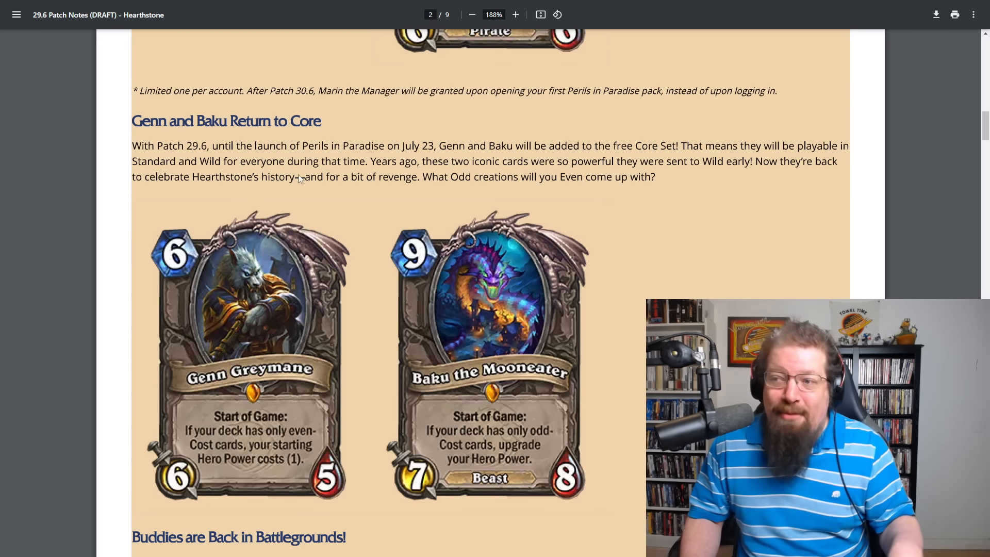
mouse_move(247, 172)
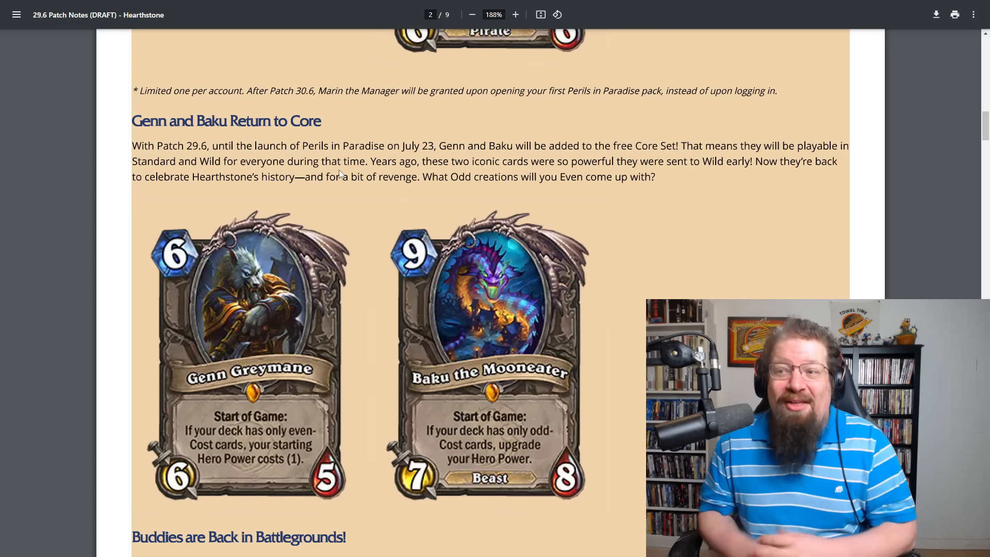
scroll(down, 3)
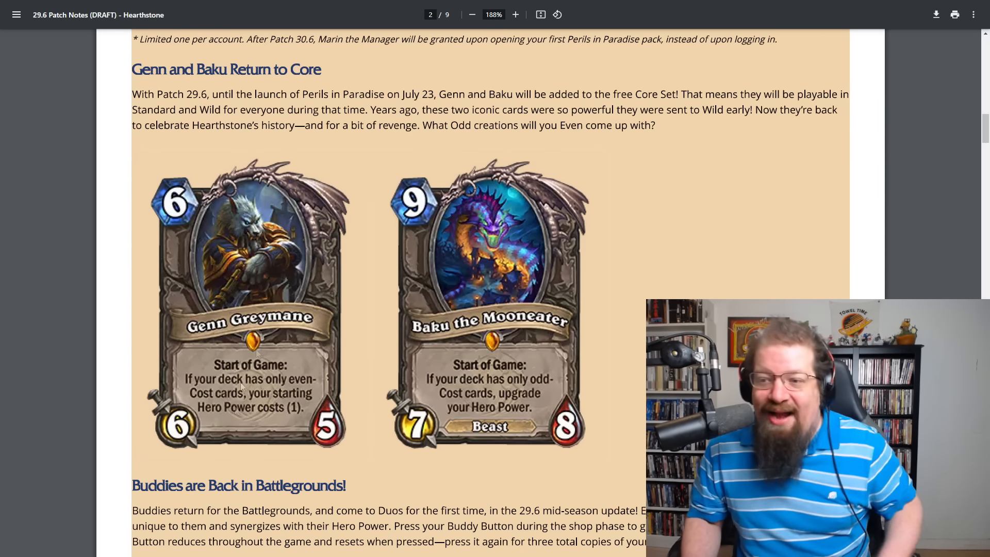
scroll(down, 3)
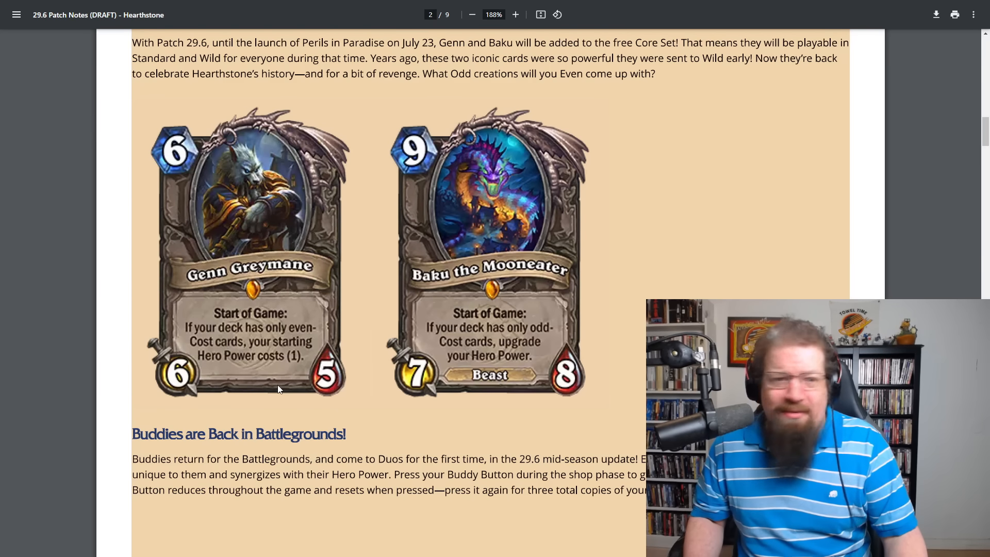
mouse_move(299, 383)
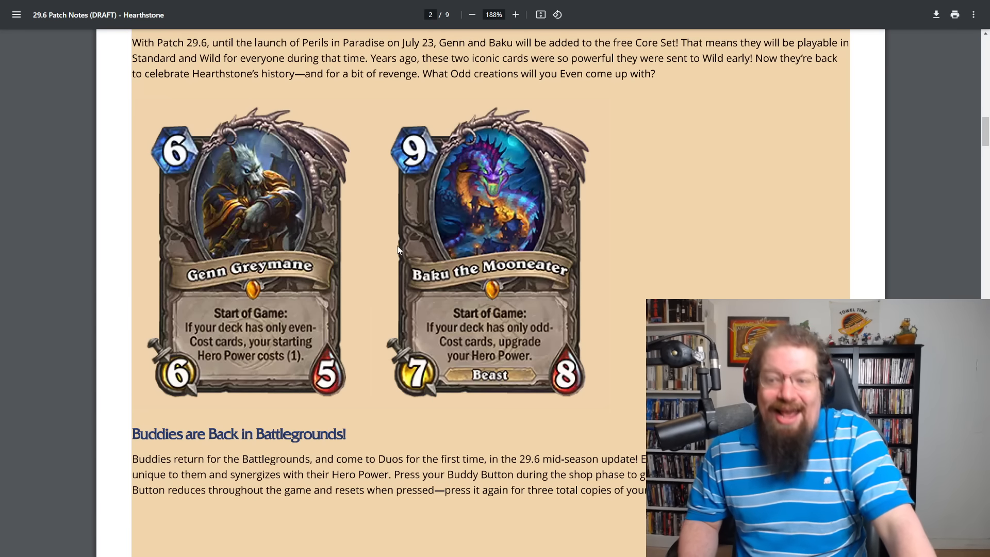
Scroll through the Buddies are Back in Battlegrounds section on page 3
scroll(down, 3)
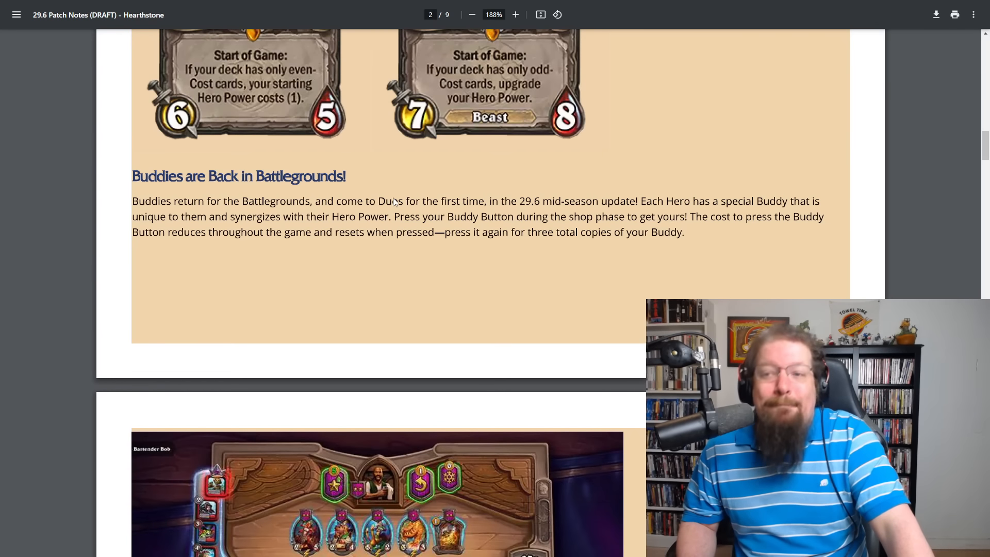
mouse_move(379, 190)
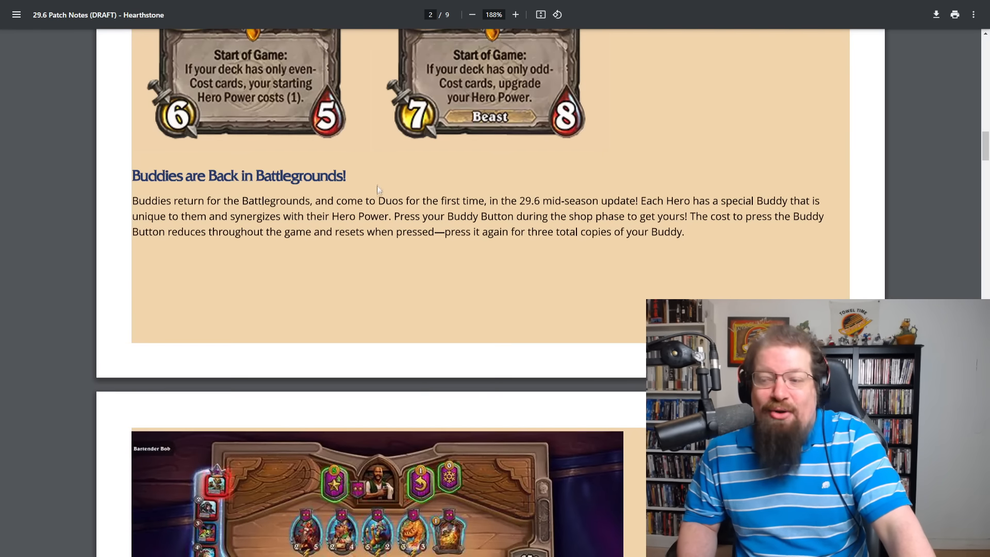
scroll(down, 3)
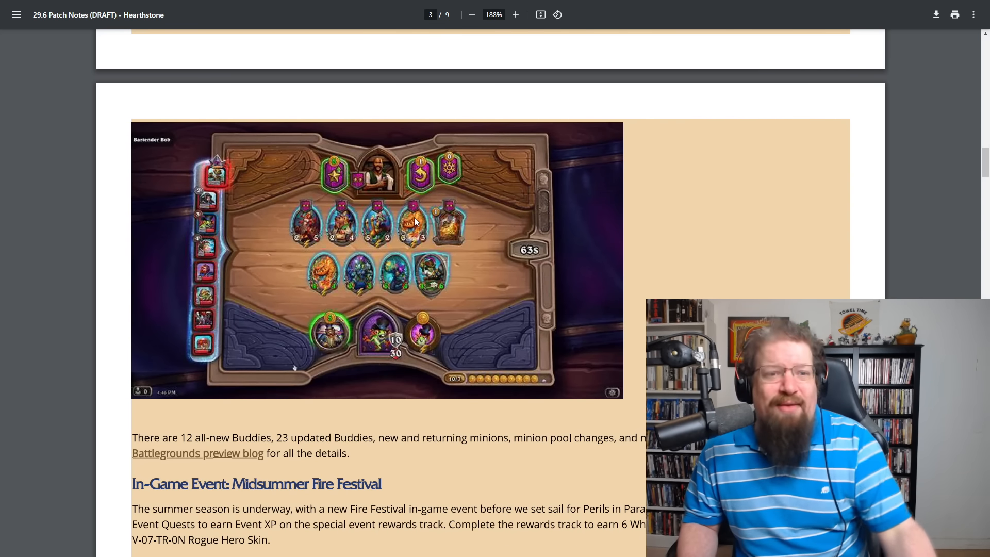
scroll(down, 3)
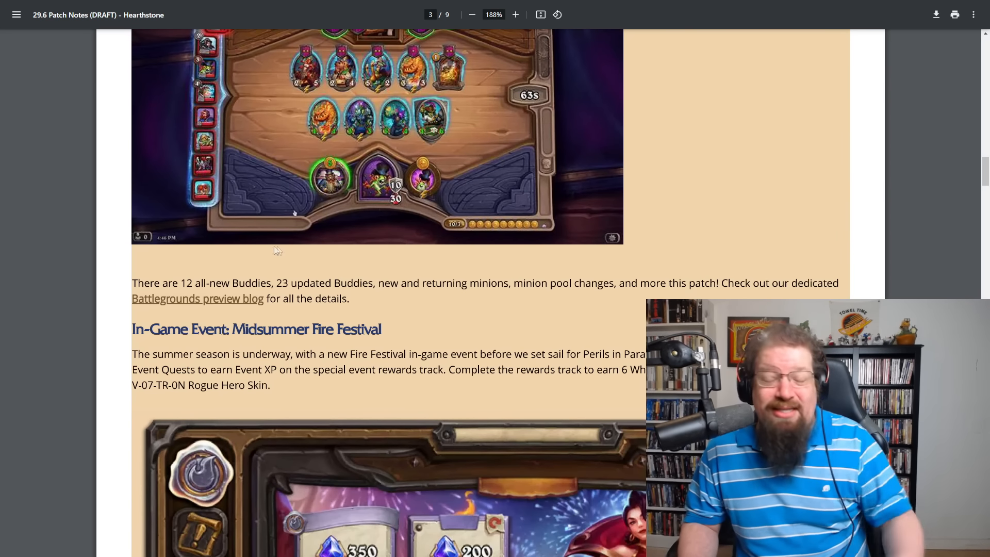
scroll(down, 3)
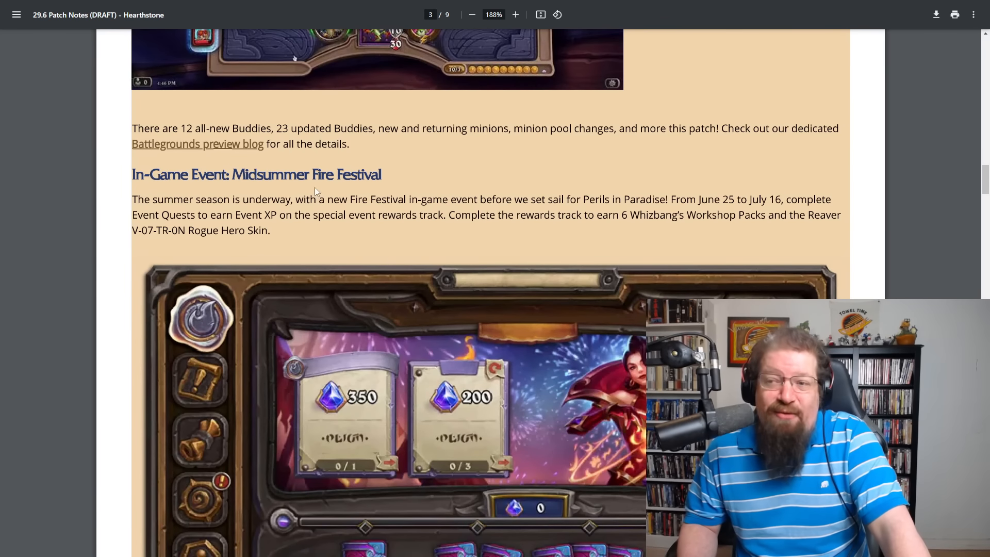
scroll(down, 3)
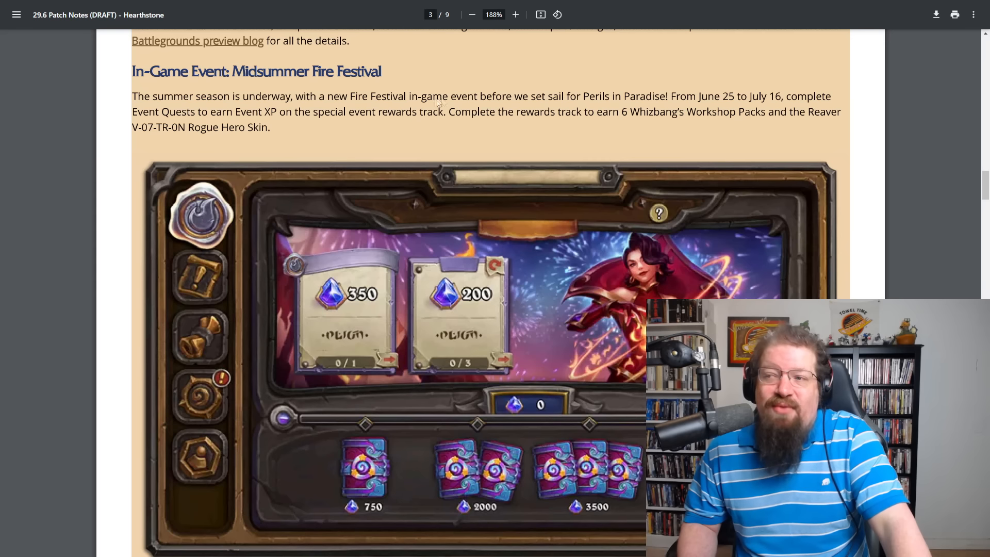
mouse_move(614, 110)
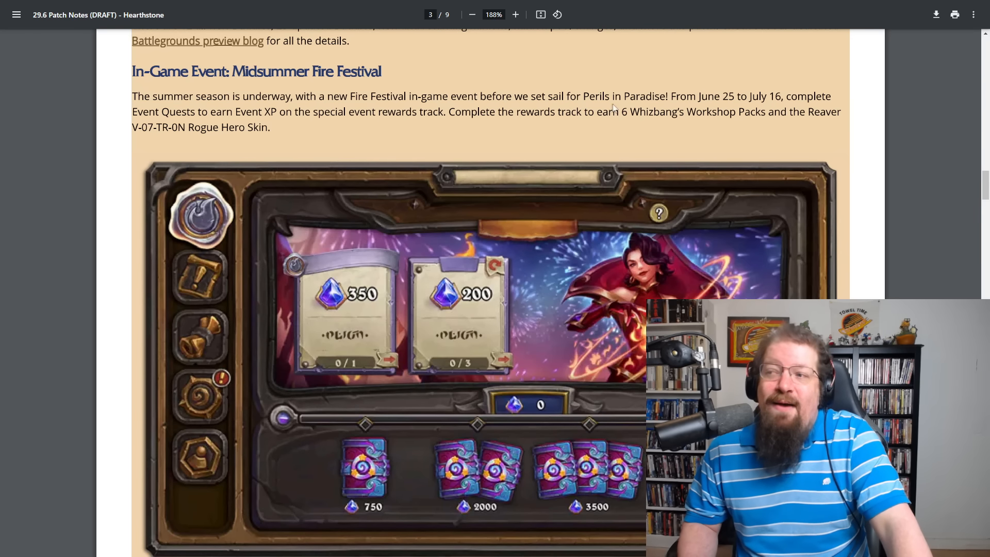
mouse_move(753, 106)
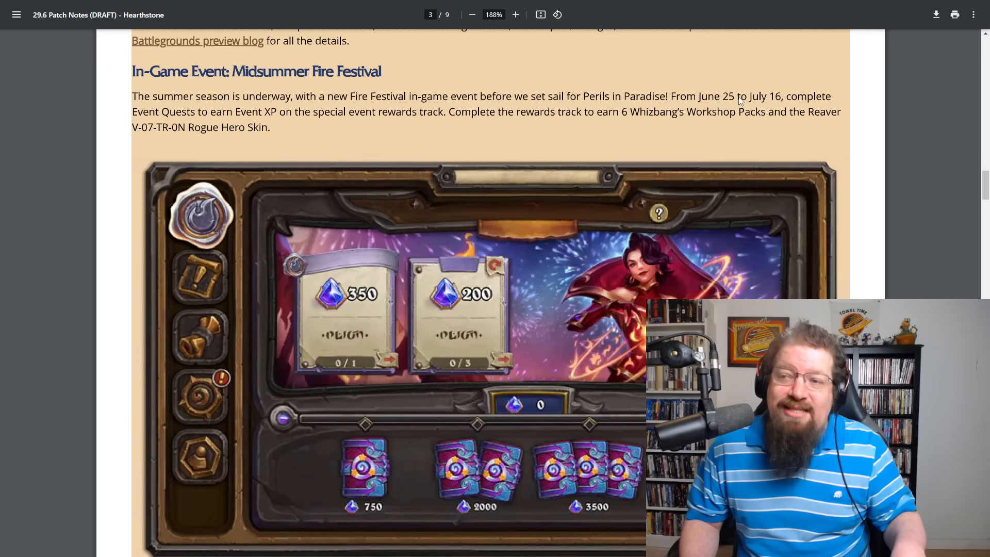
Continue past the Midsummer Fire Festival to the July Twist Season heading at the top of page 4
scroll(down, 3)
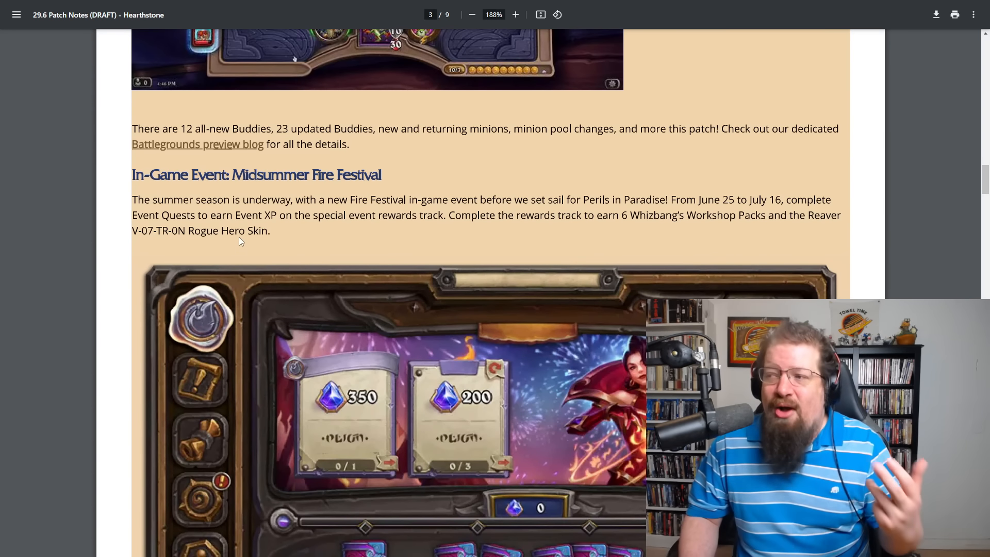
scroll(down, 3)
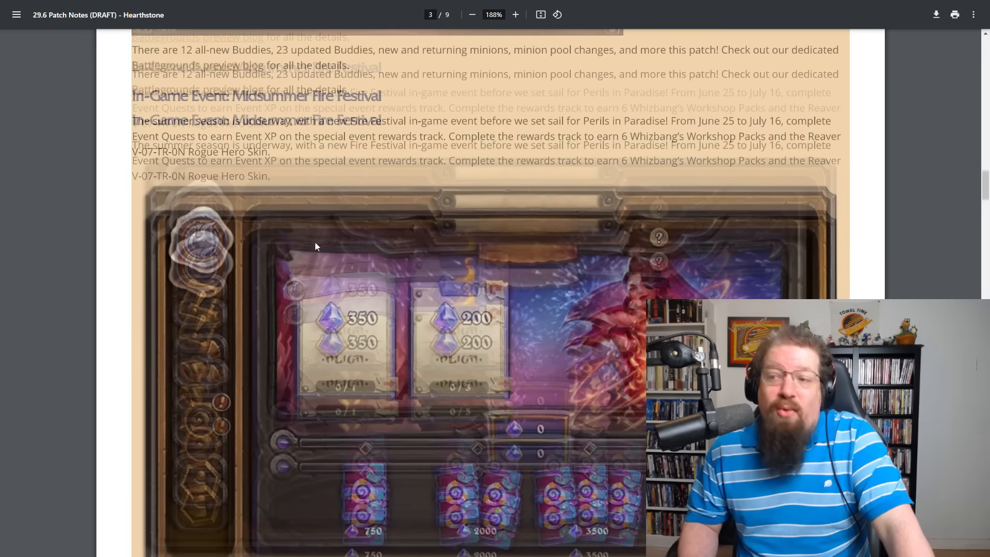
scroll(down, 3)
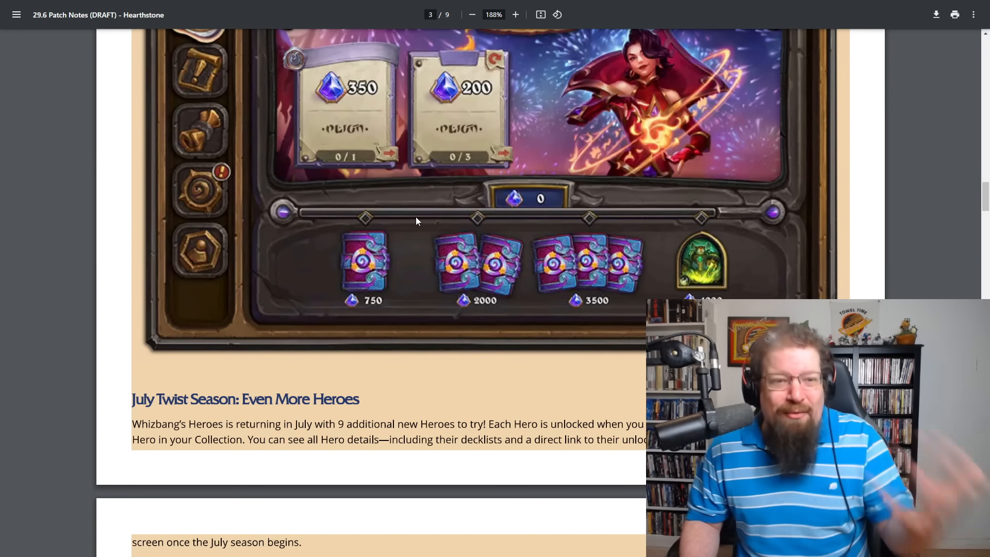
scroll(down, 3)
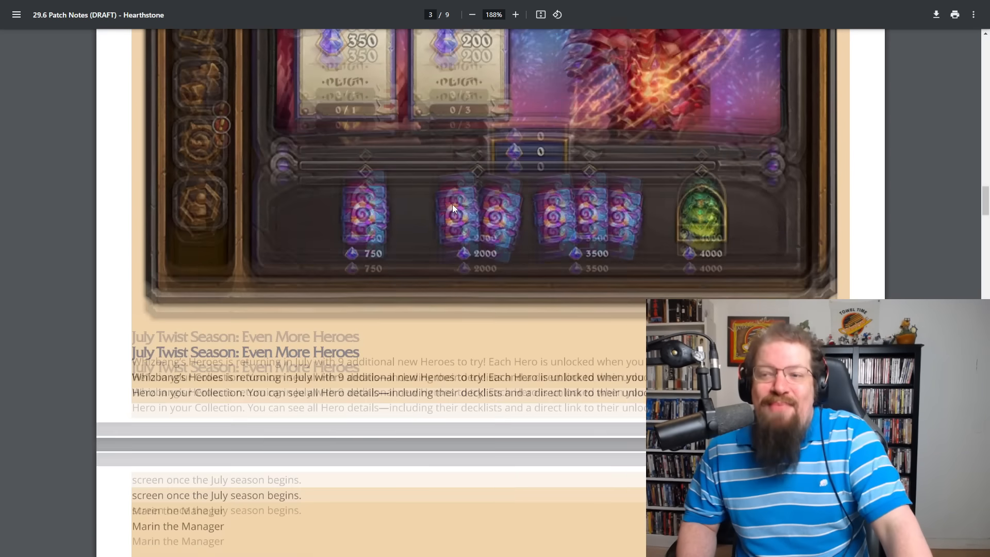
scroll(down, 3)
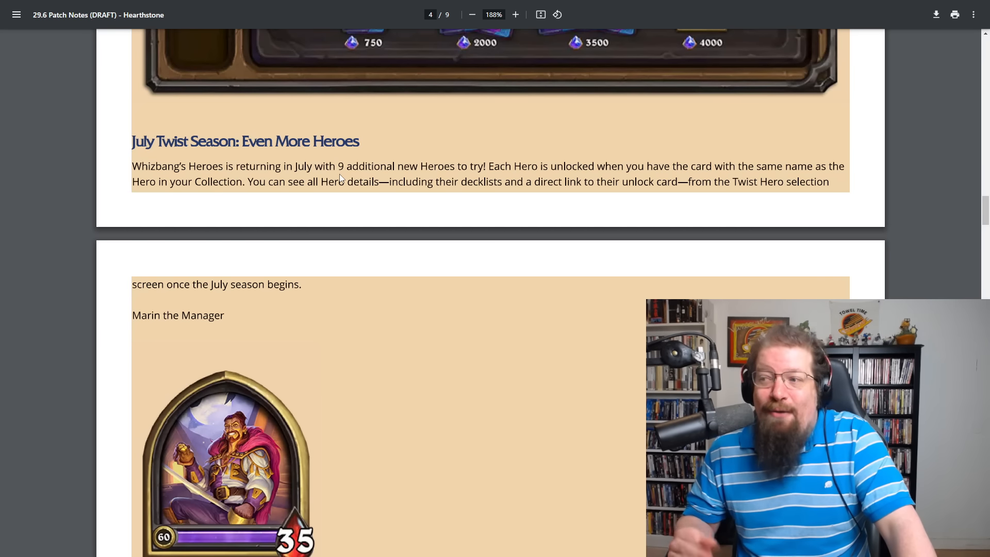
Scroll past Marin the Manager to Lady Liadrin's portrait and ability bullets on page 4
scroll(down, 3)
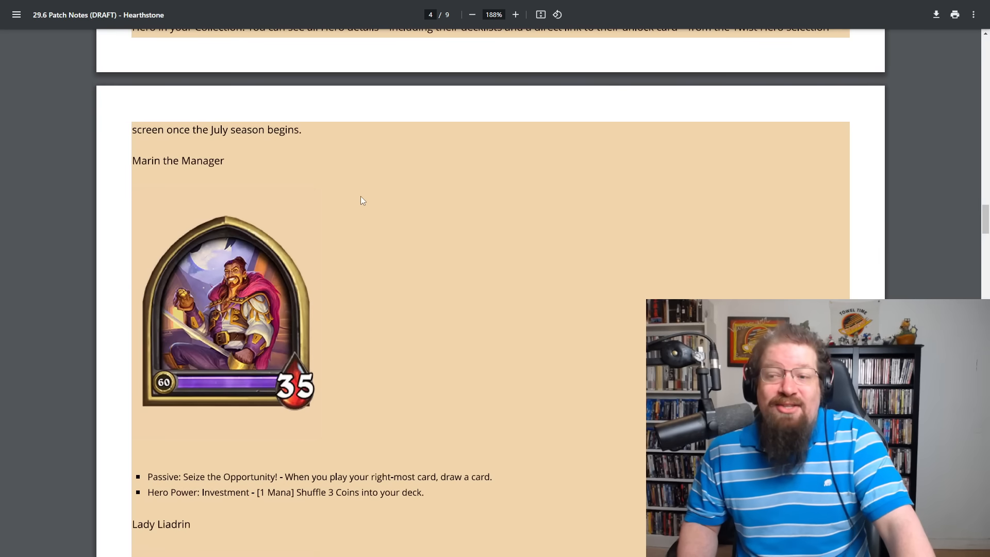
scroll(down, 3)
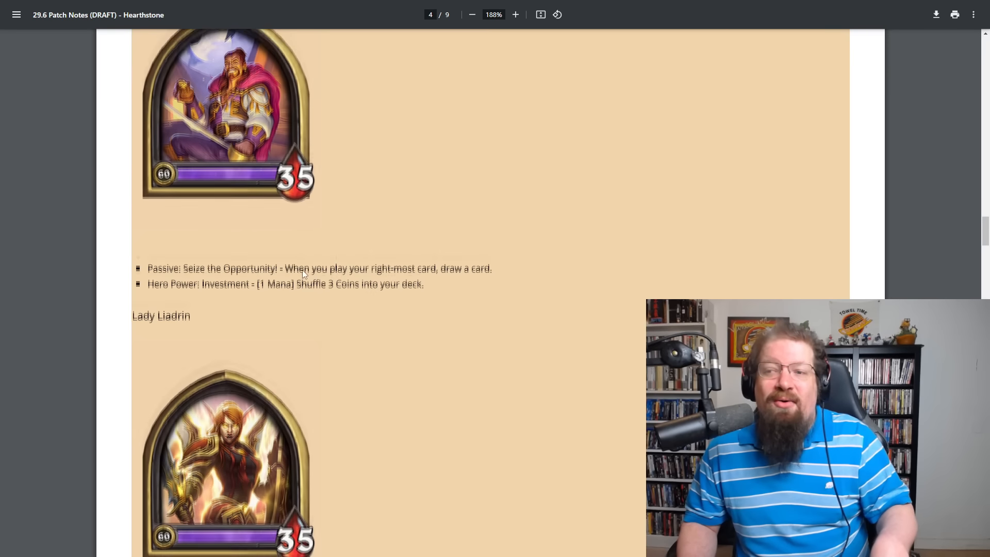
scroll(down, 3)
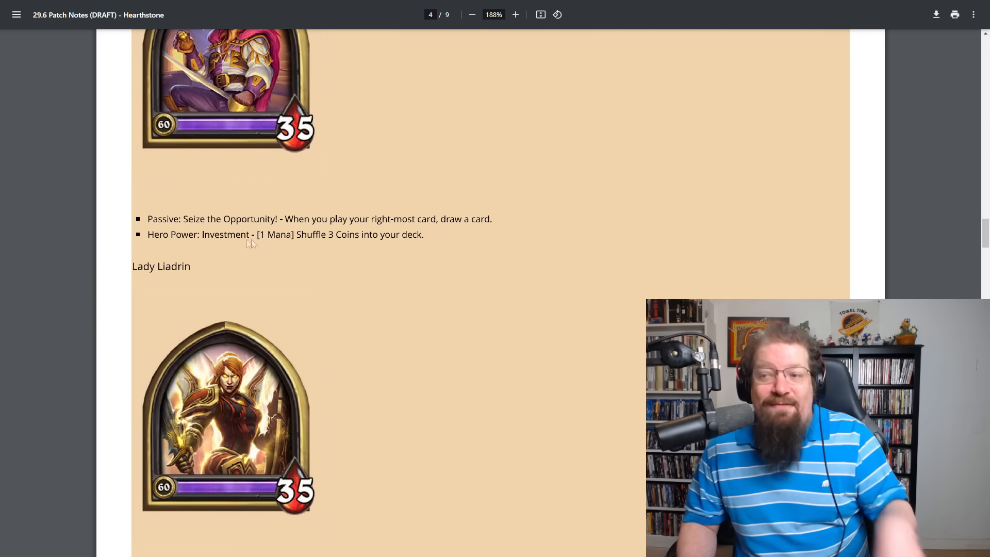
mouse_move(322, 248)
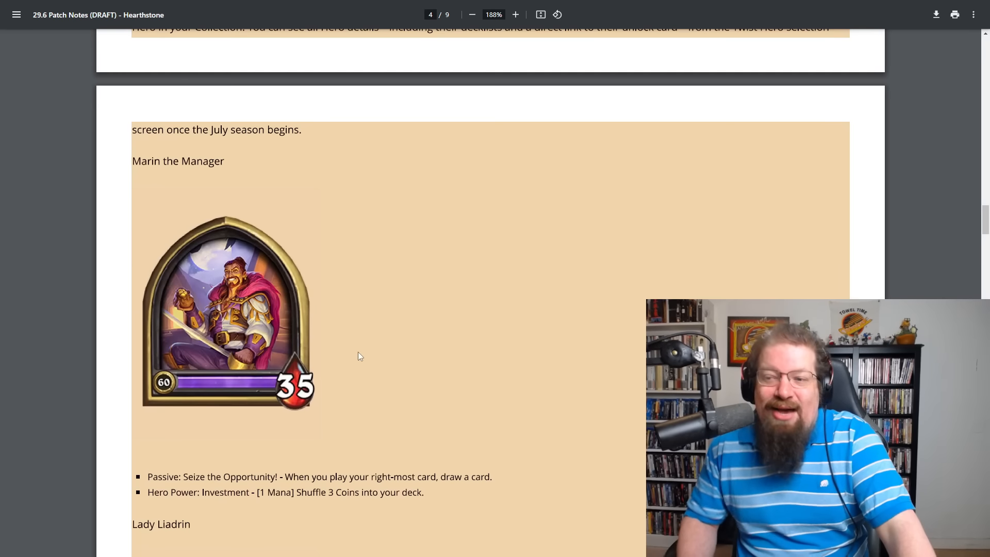
scroll(down, 3)
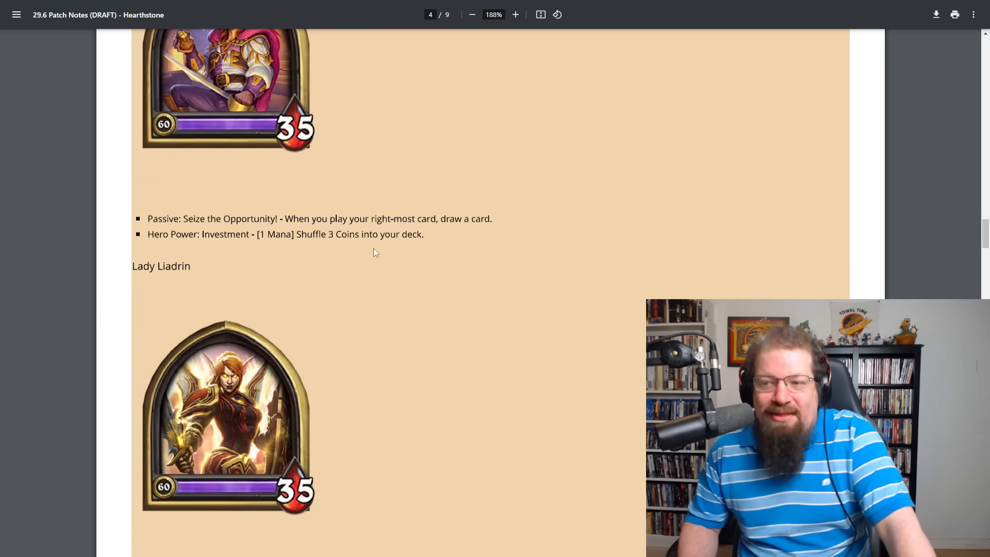
scroll(down, 3)
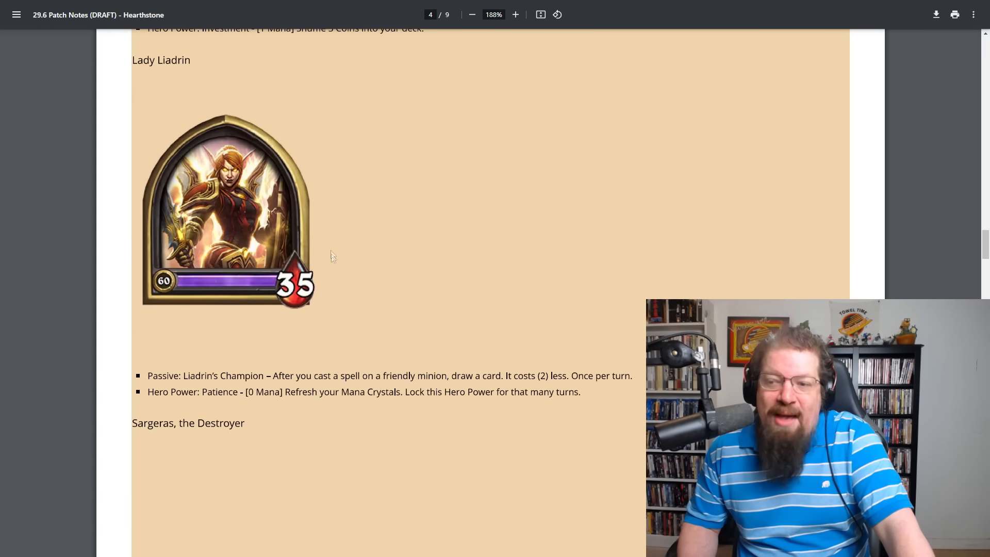
scroll(down, 3)
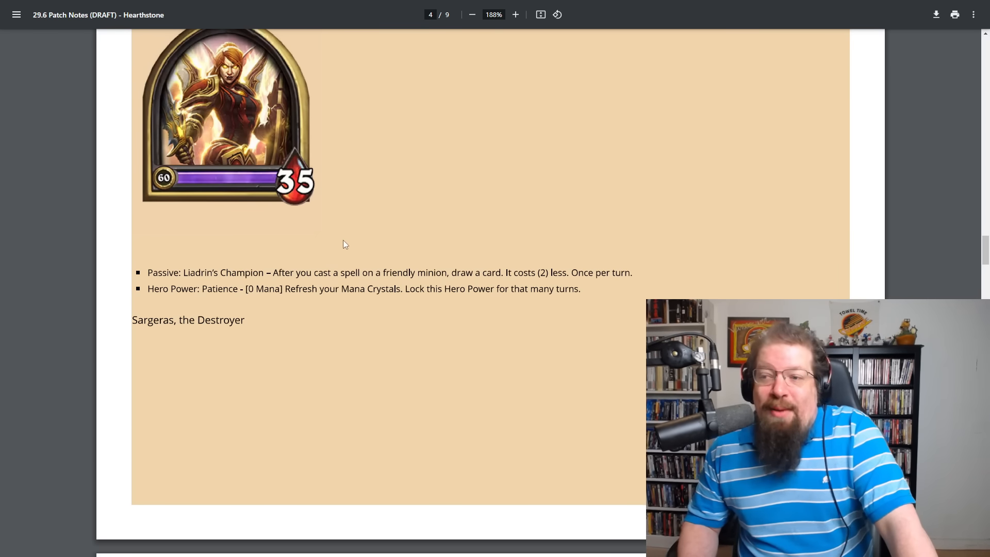
mouse_move(318, 260)
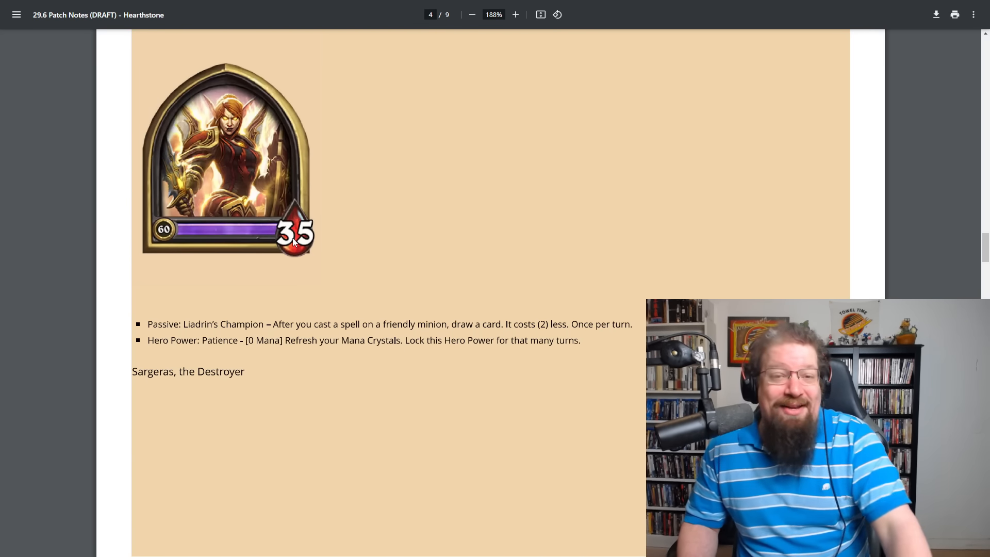
Scroll past Sargeras, the Destroyer and Elite Tauren Champion on pages 5 and 6
scroll(down, 3)
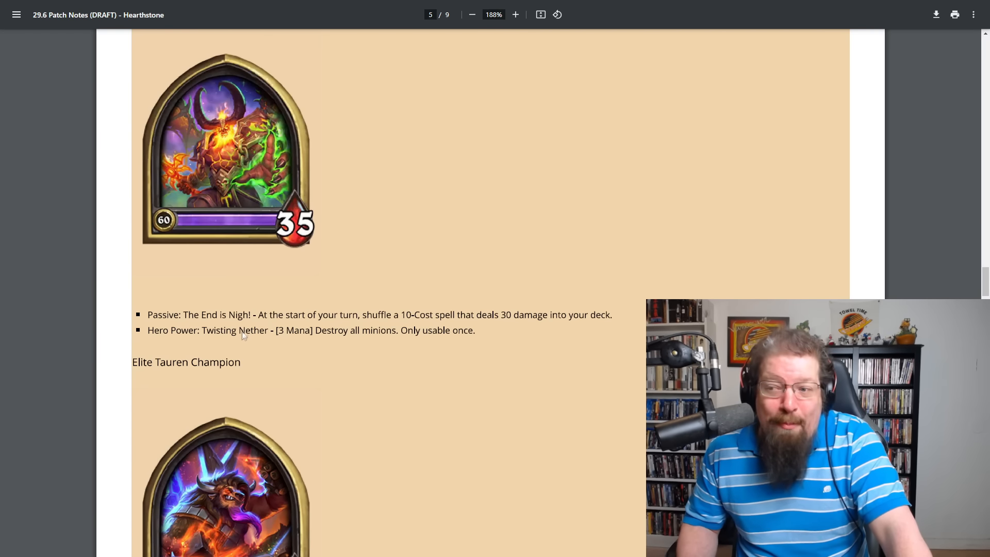
mouse_move(288, 334)
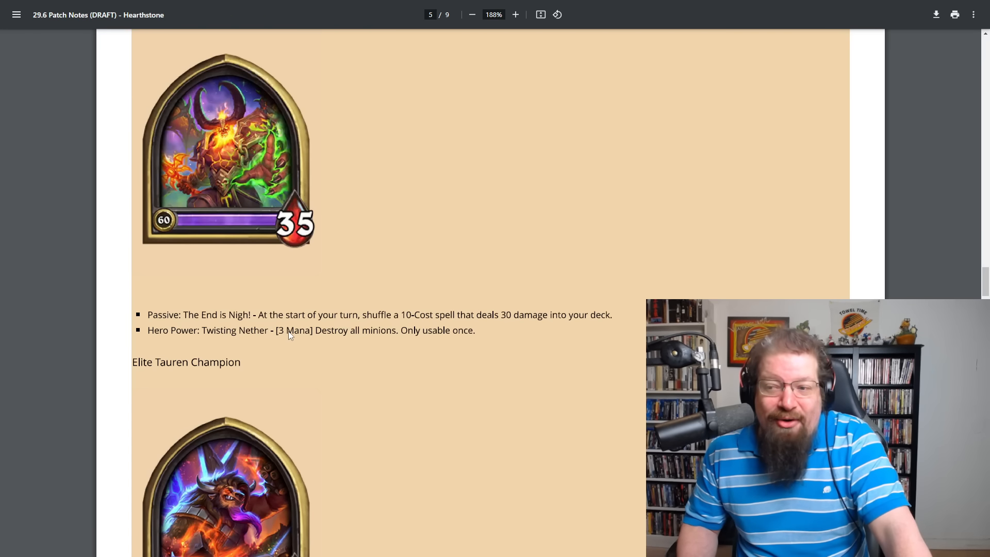
mouse_move(356, 334)
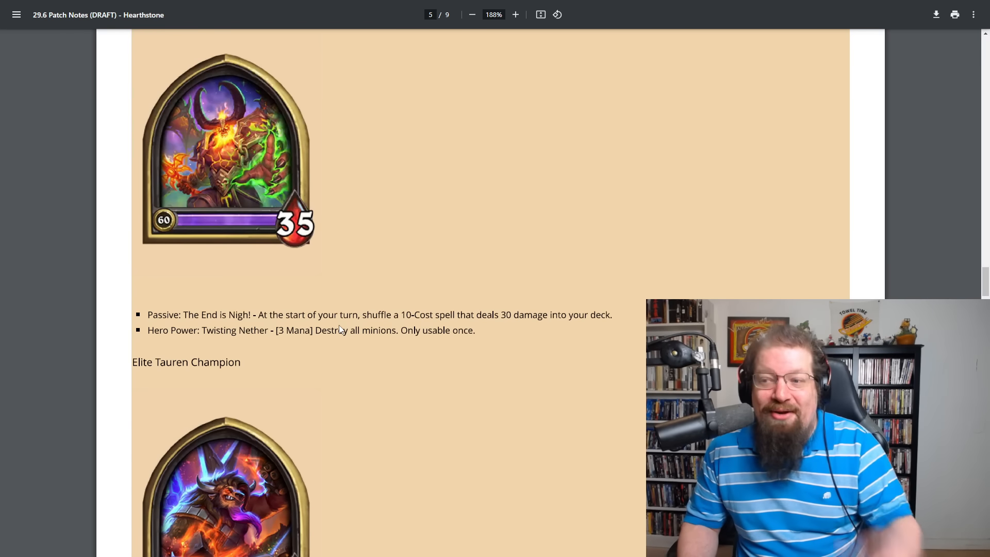
mouse_move(476, 307)
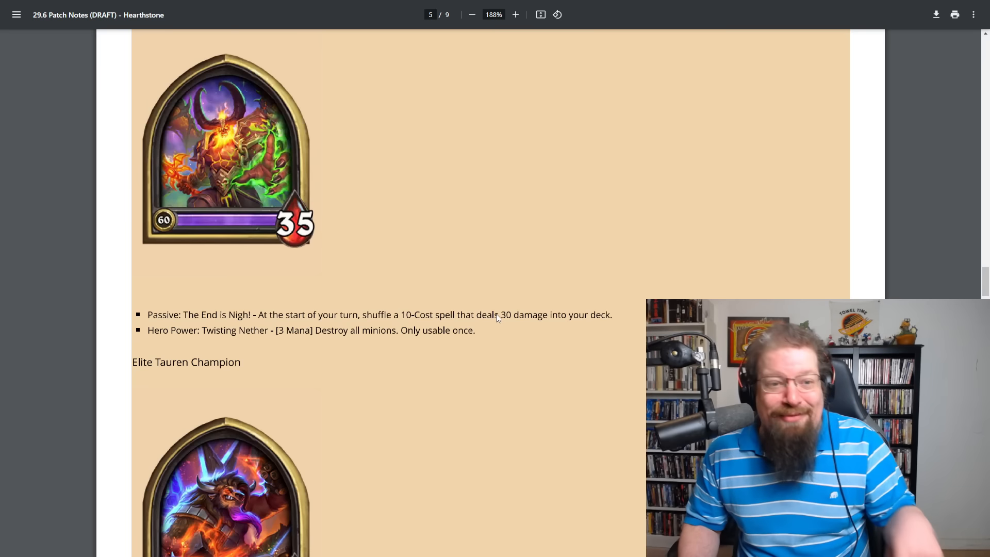
mouse_move(408, 300)
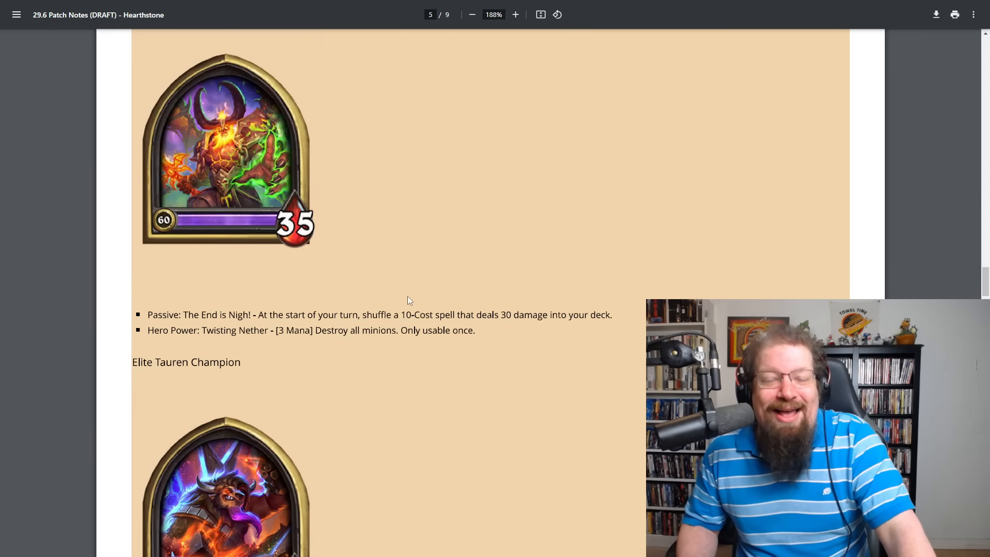
mouse_move(355, 267)
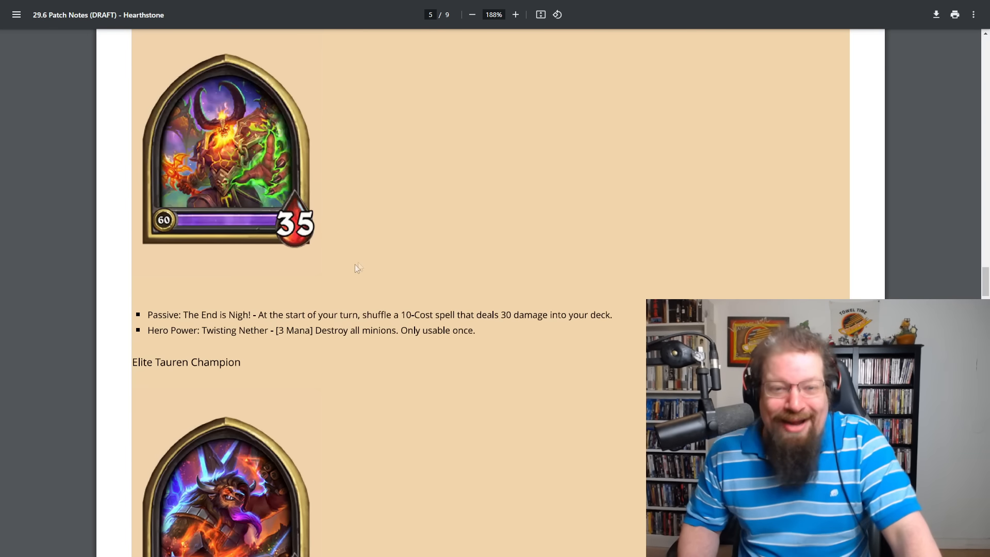
scroll(down, 3)
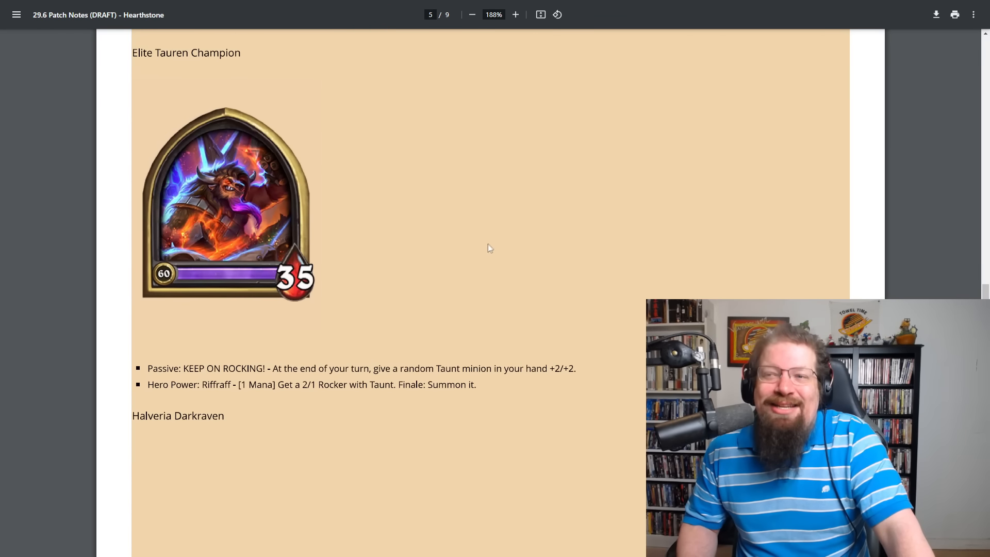
mouse_move(456, 386)
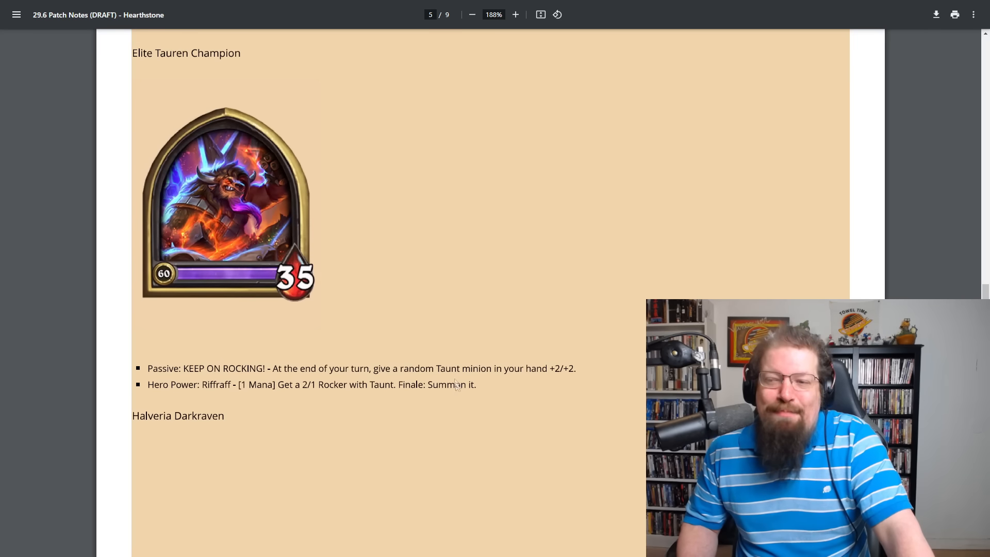
mouse_move(369, 324)
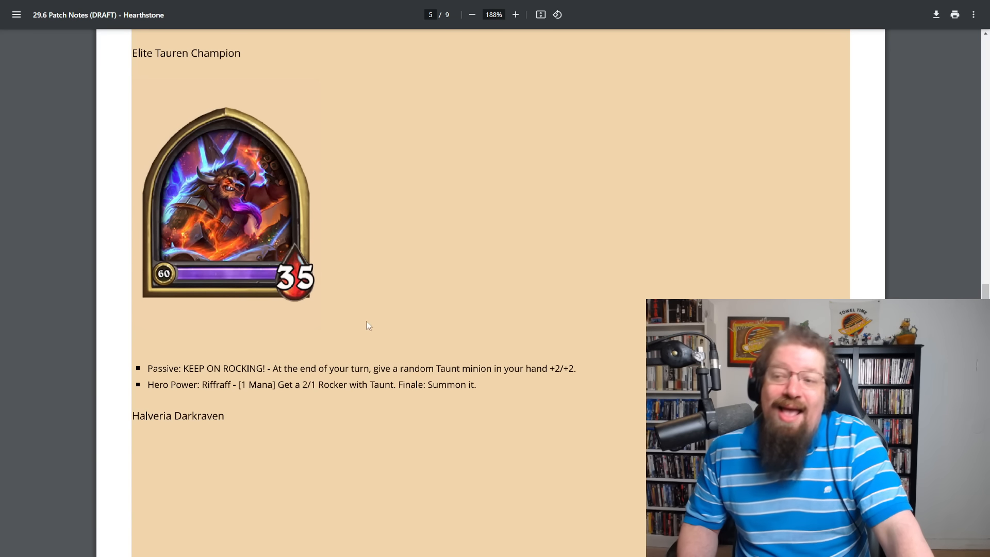
mouse_move(362, 336)
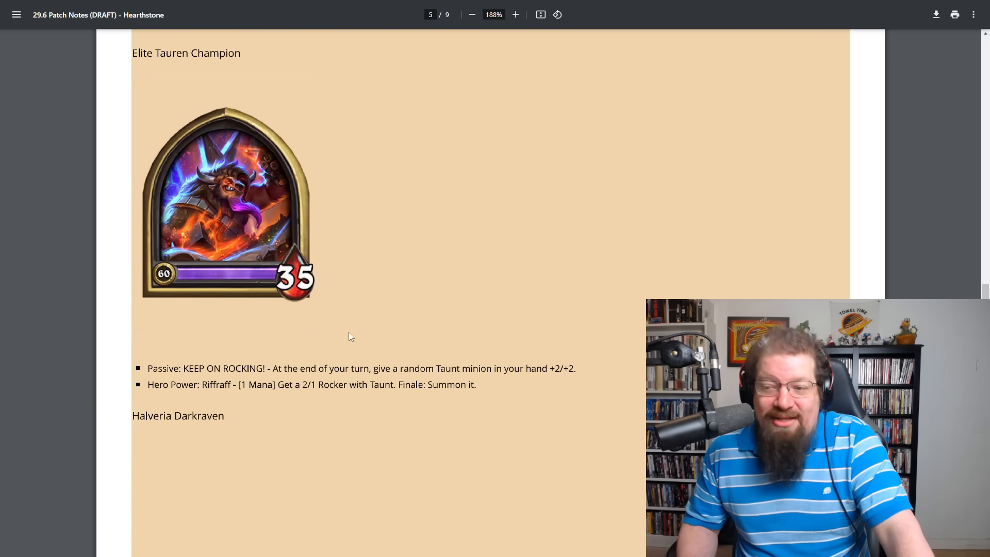
scroll(down, 3)
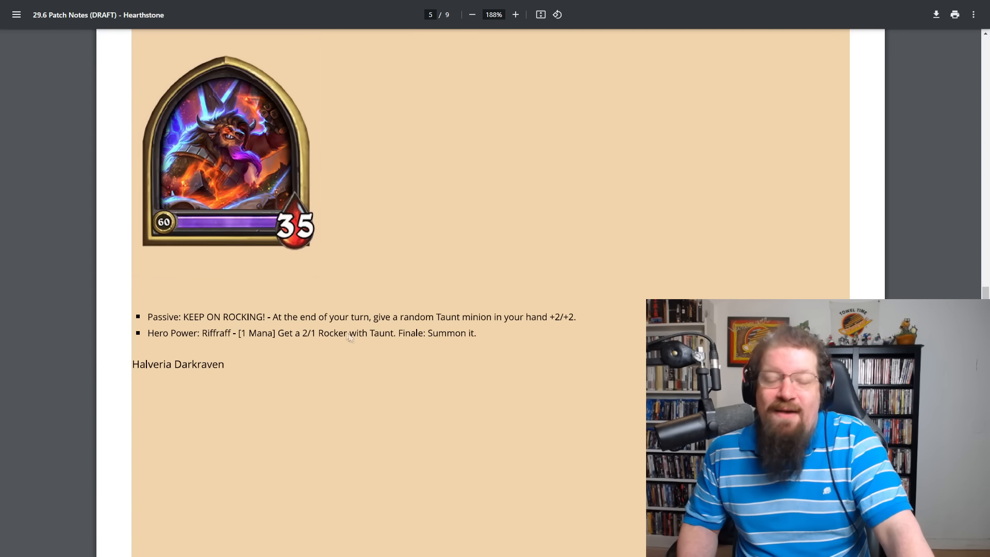
scroll(down, 3)
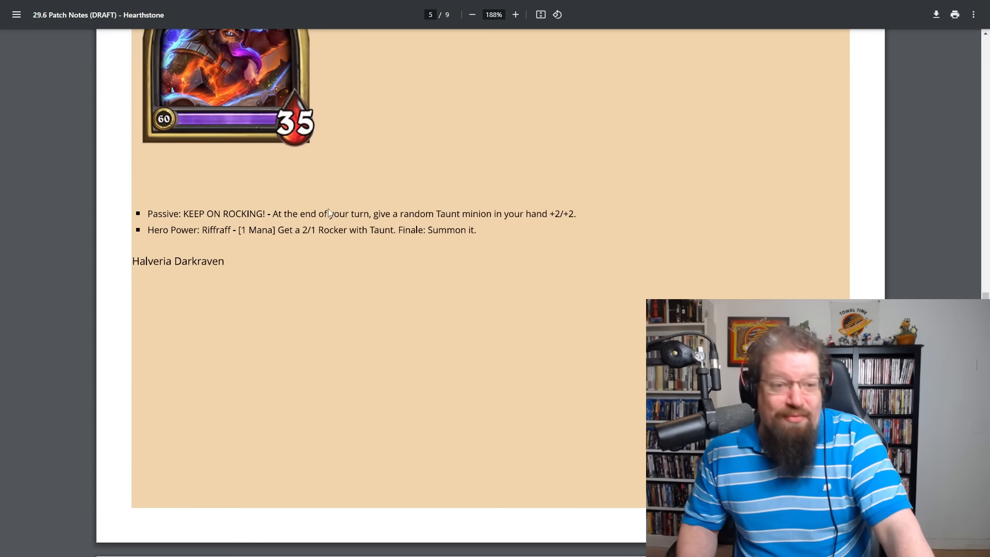
mouse_move(364, 278)
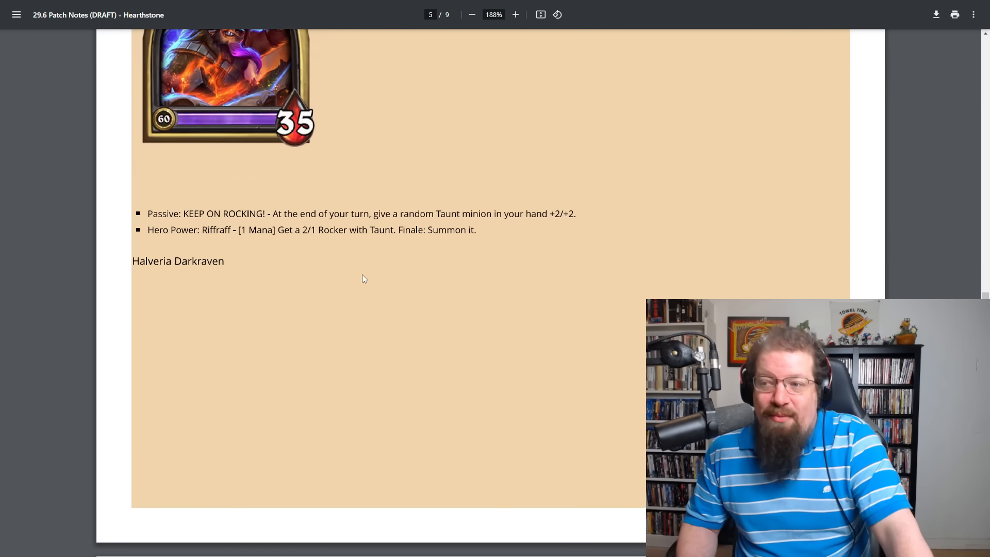
scroll(down, 3)
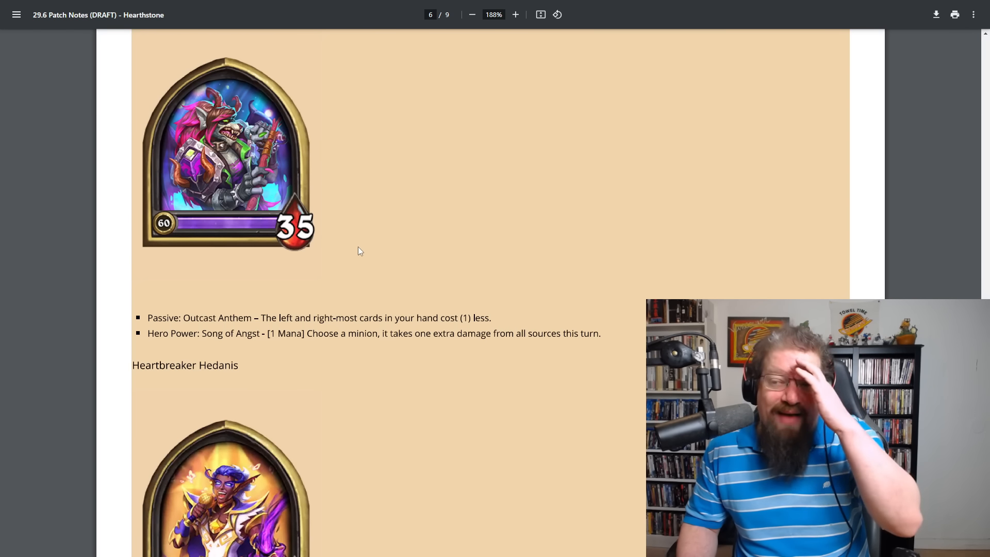
mouse_move(375, 272)
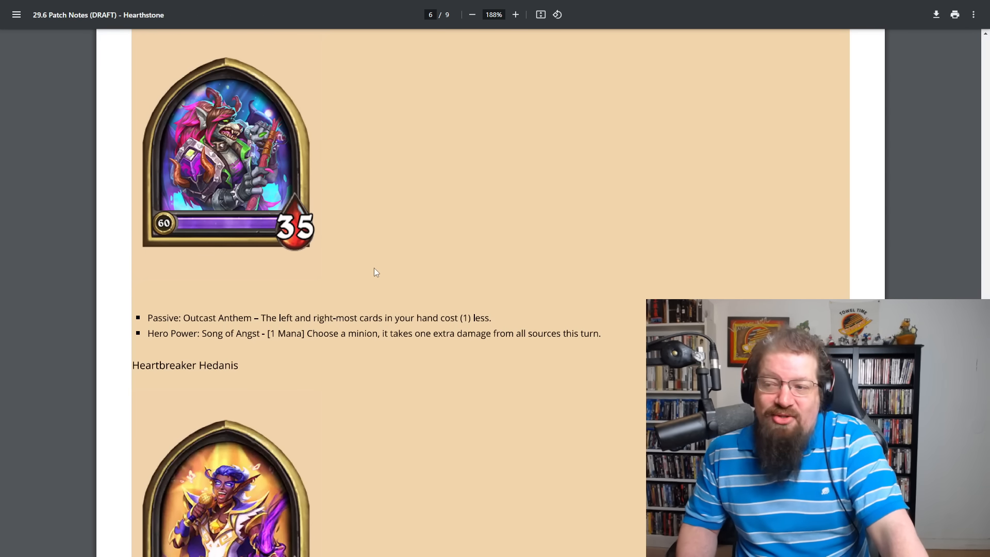
mouse_move(379, 268)
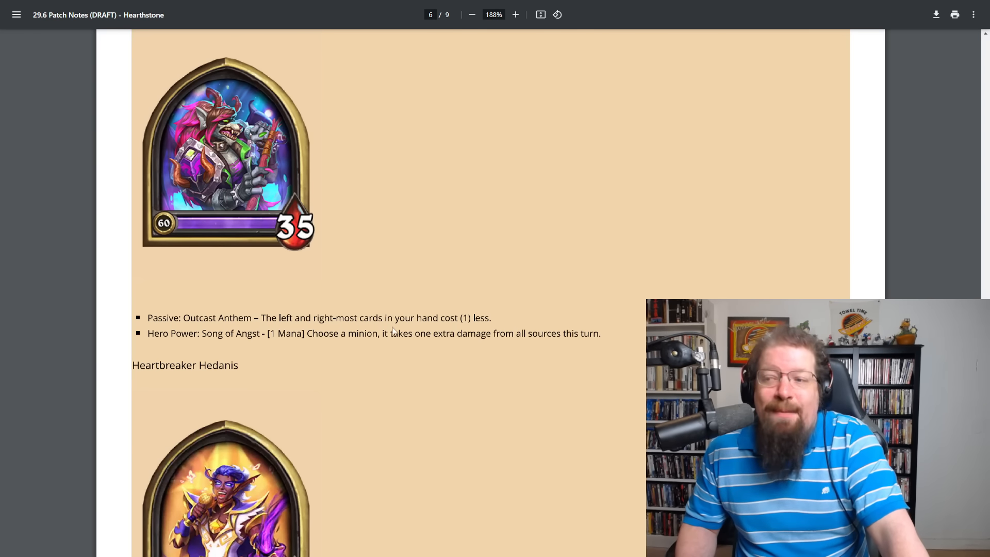
mouse_move(376, 313)
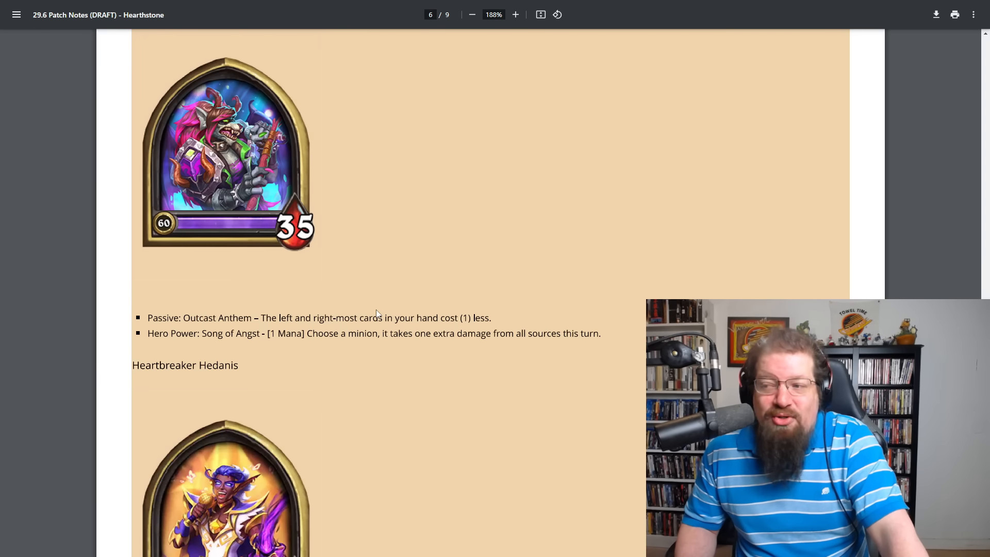
mouse_move(320, 301)
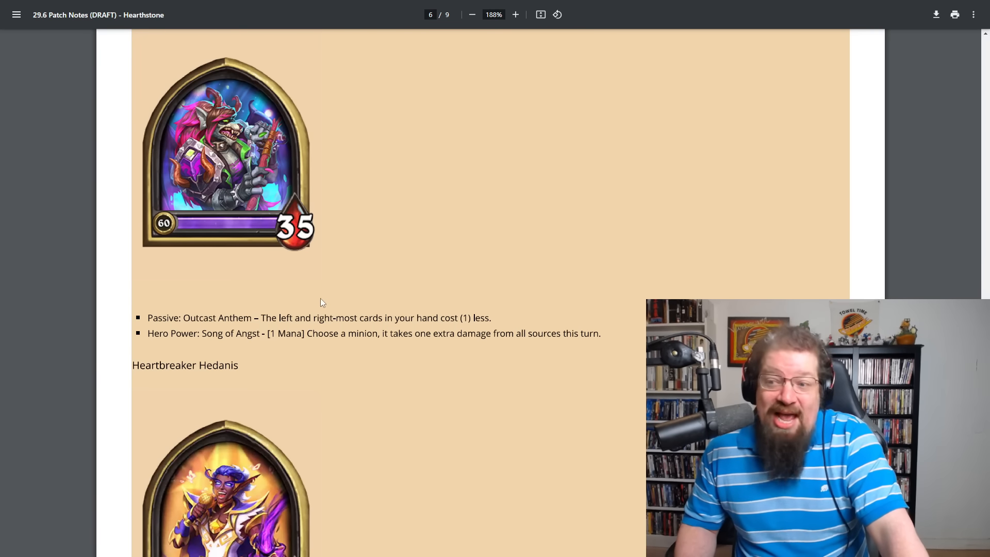
Continue past Heartbreaker Hedanis to Thorim Stormlord's entry on page 7
scroll(down, 3)
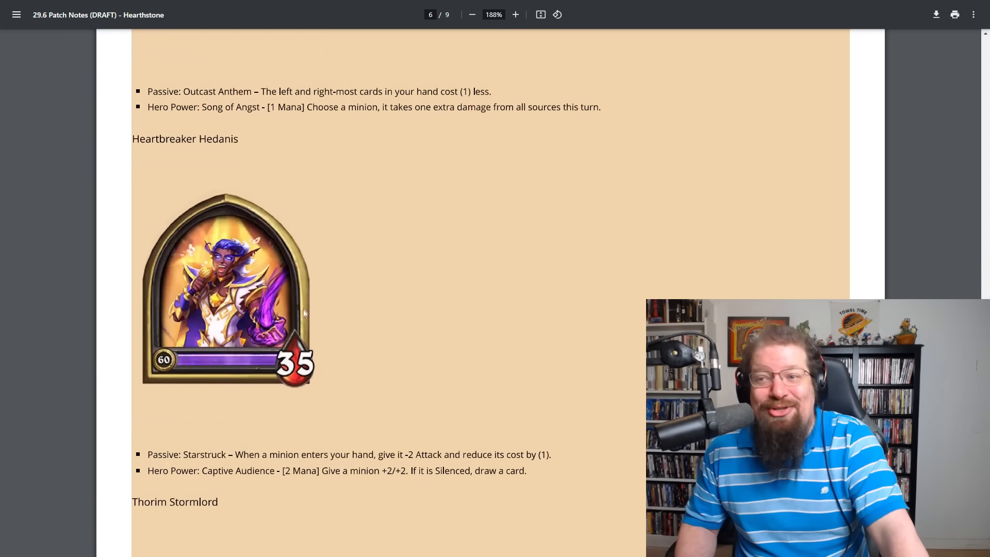
scroll(down, 3)
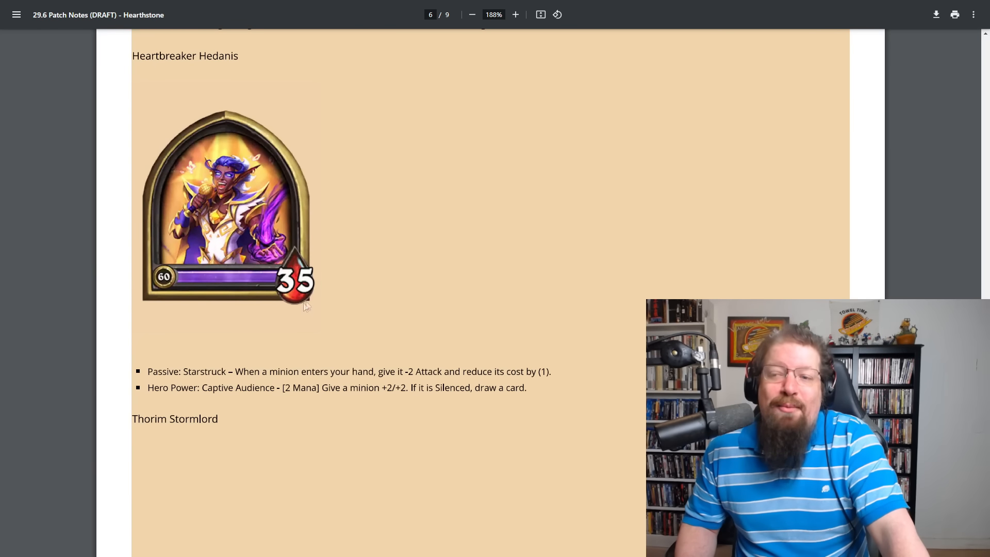
scroll(down, 3)
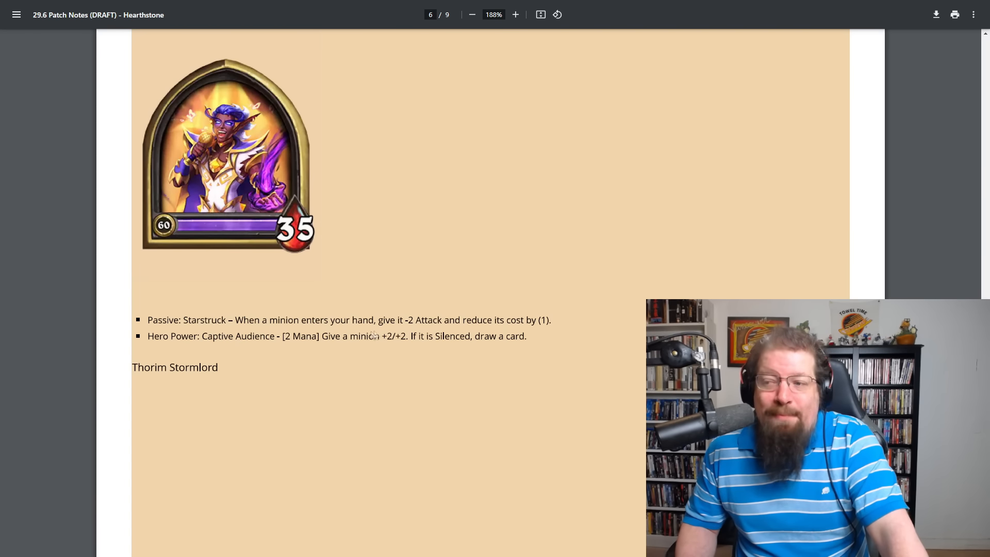
mouse_move(431, 325)
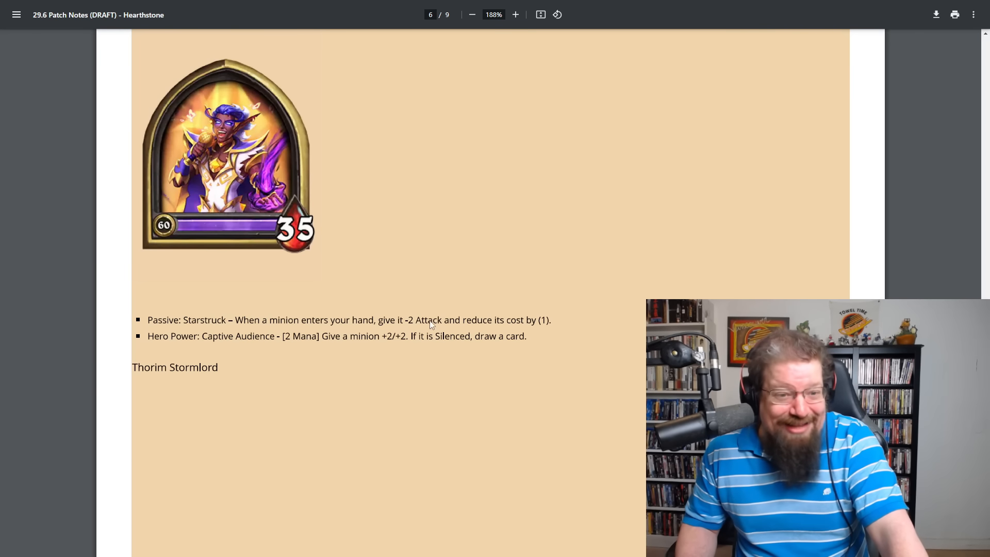
scroll(down, 3)
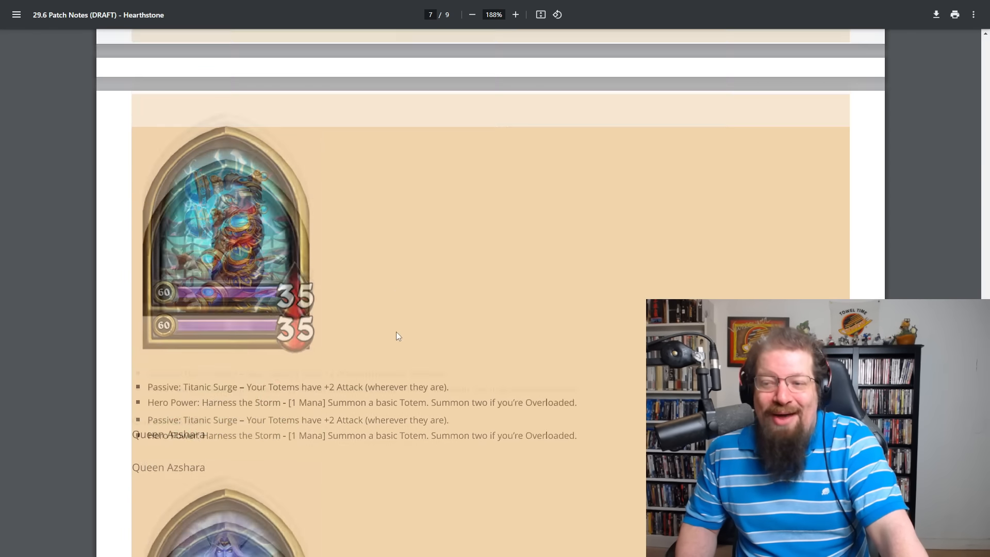
Scroll past Queen Azshara to Tamsin Roame's hero portrait and abilities on page 8
scroll(down, 3)
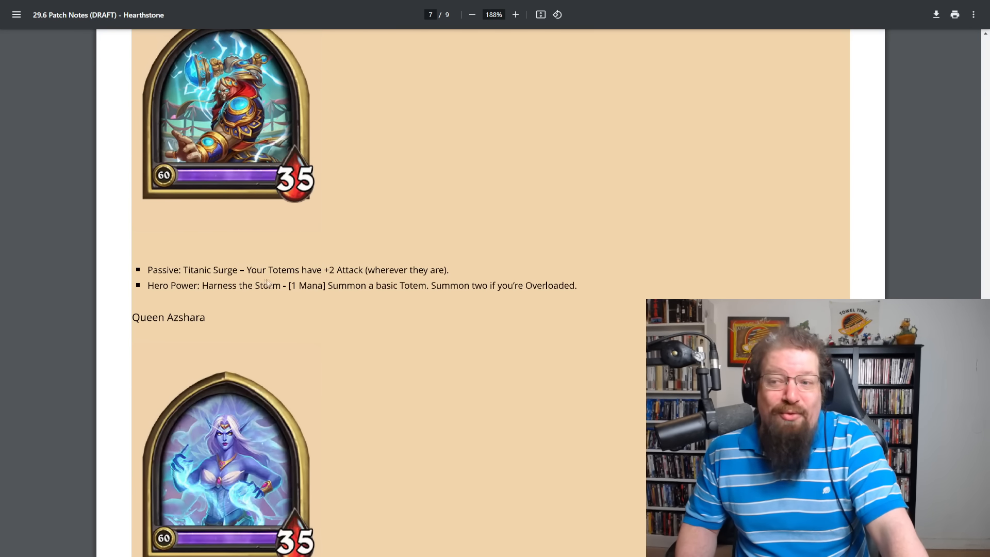
mouse_move(313, 295)
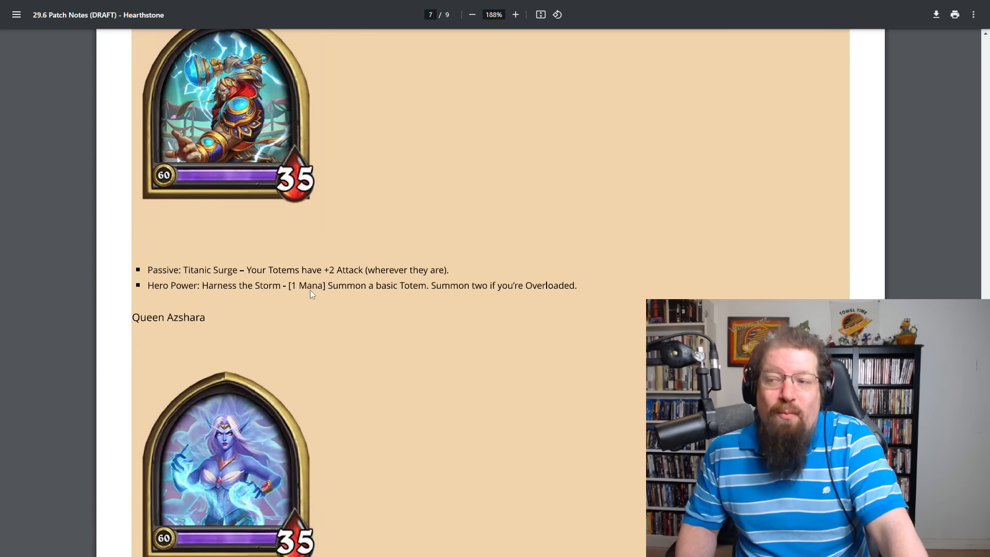
mouse_move(418, 293)
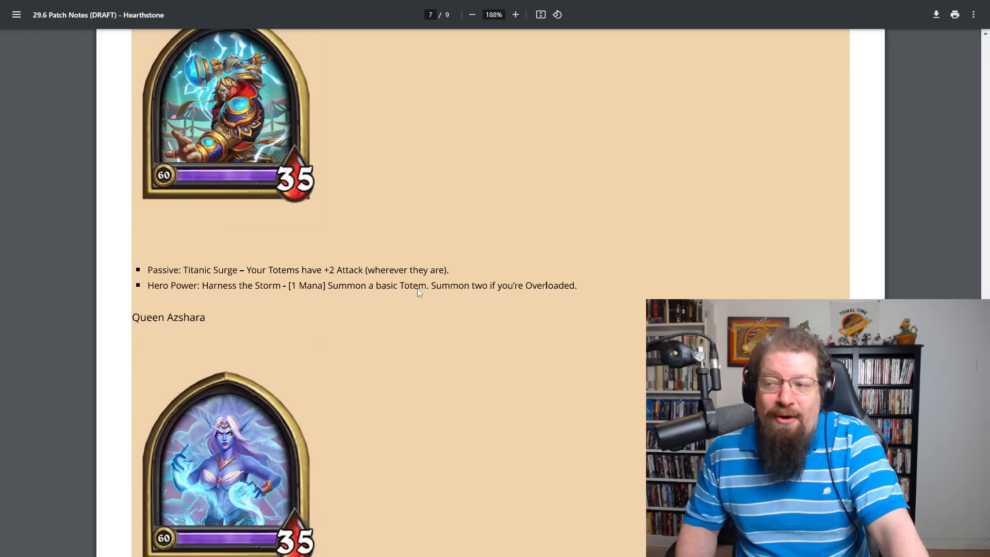
scroll(down, 3)
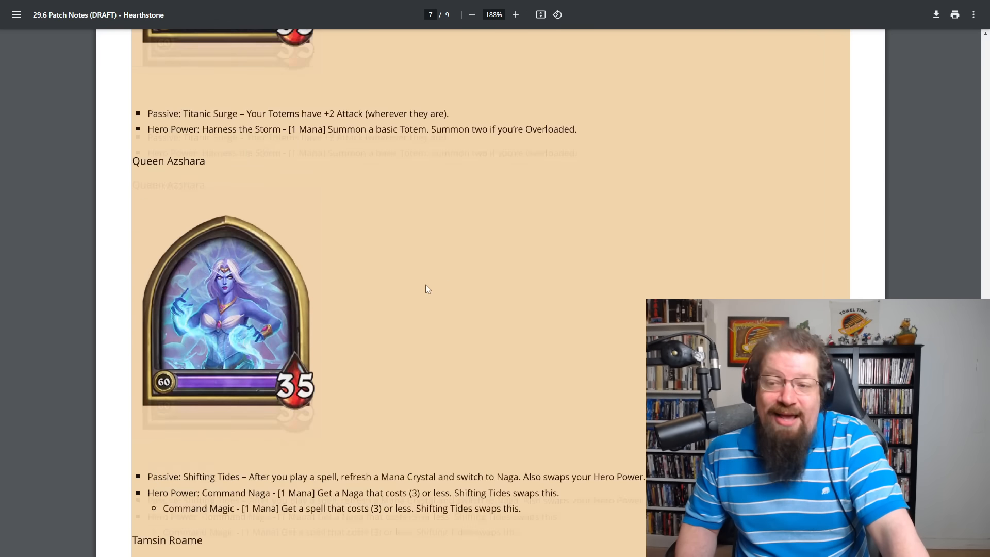
scroll(down, 3)
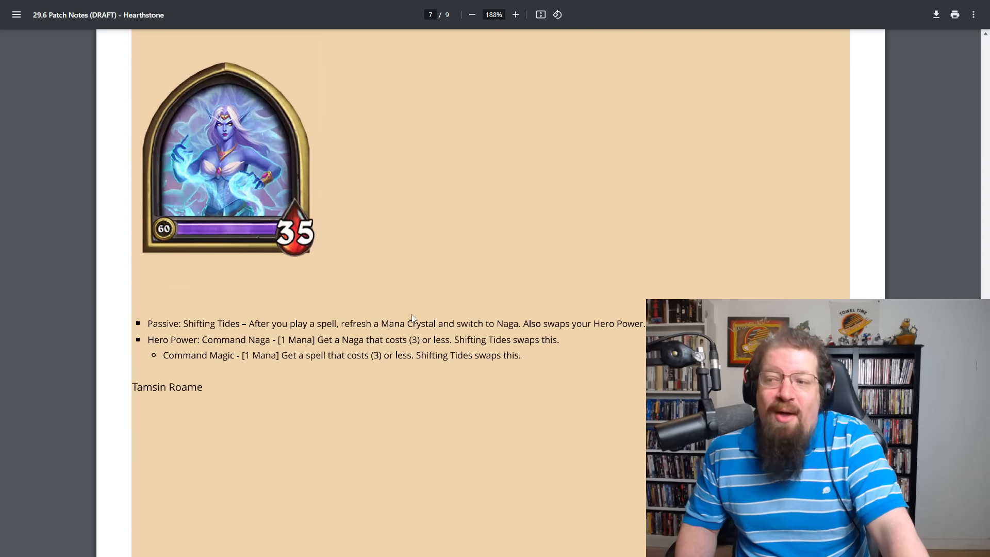
mouse_move(418, 284)
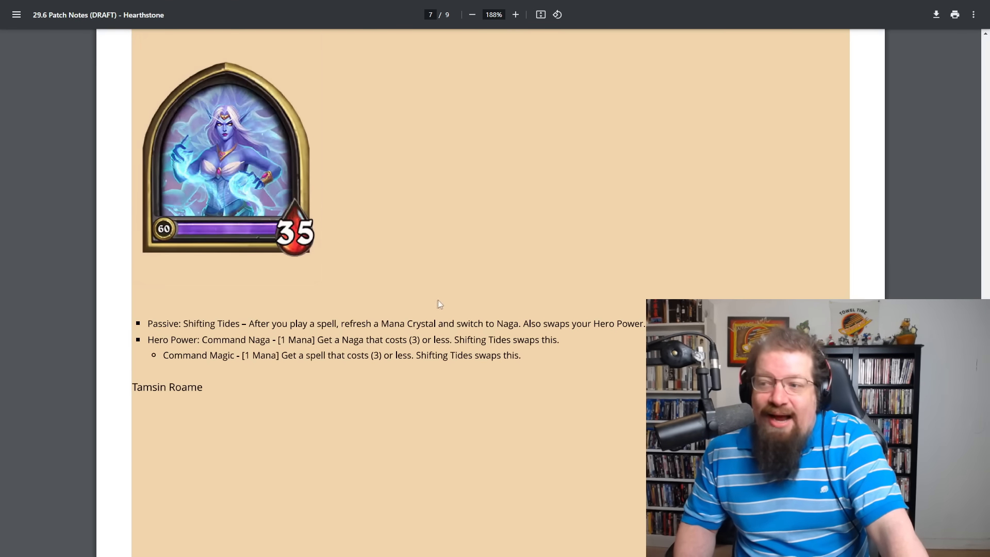
scroll(down, 3)
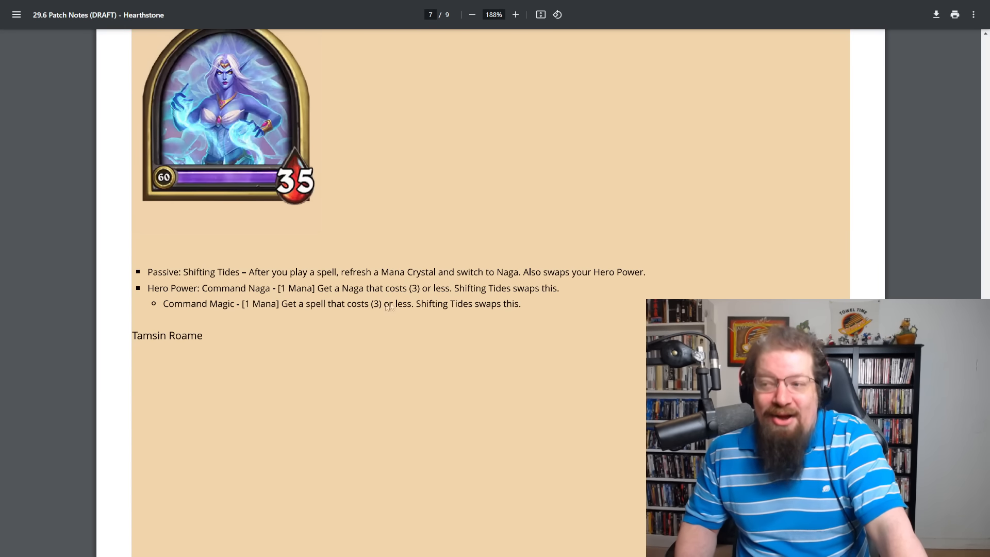
mouse_move(248, 324)
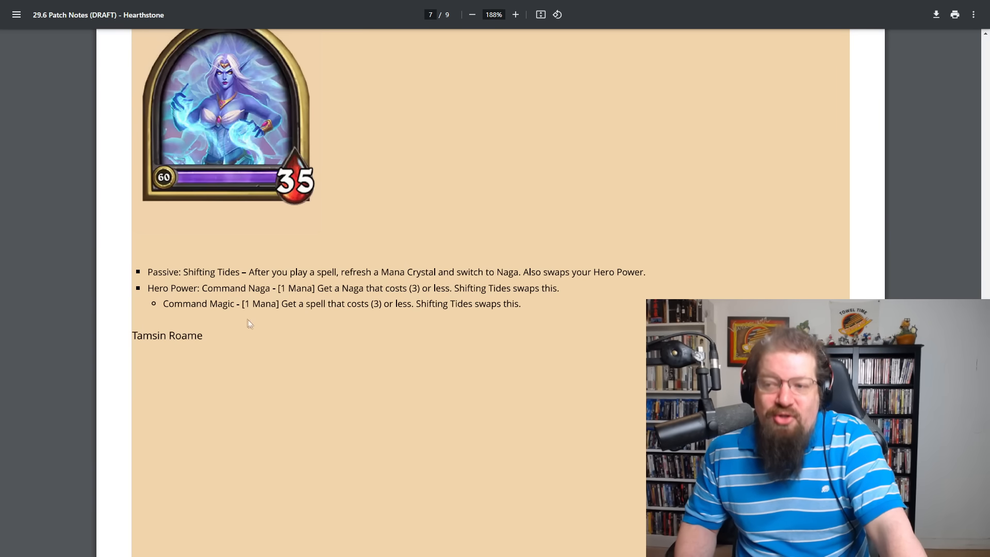
mouse_move(427, 309)
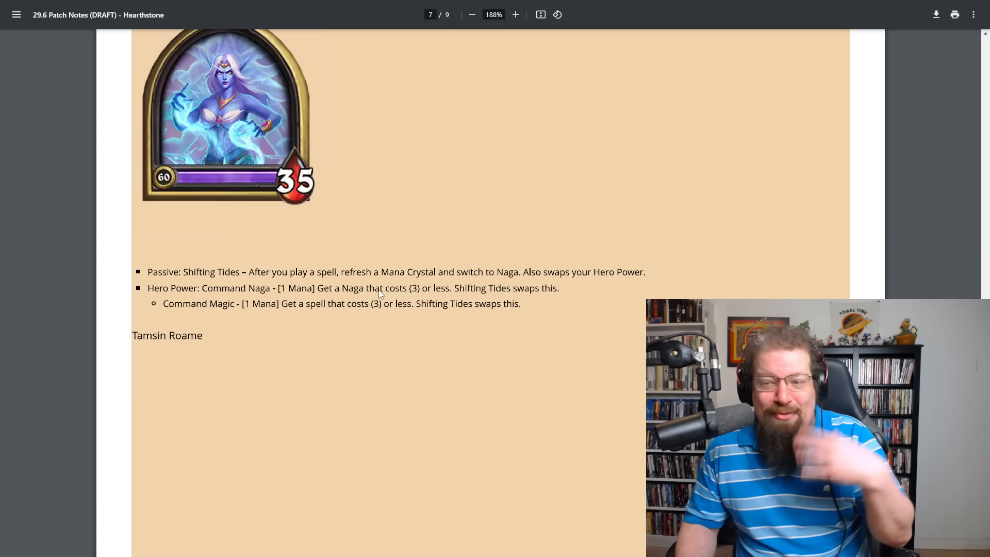
scroll(down, 3)
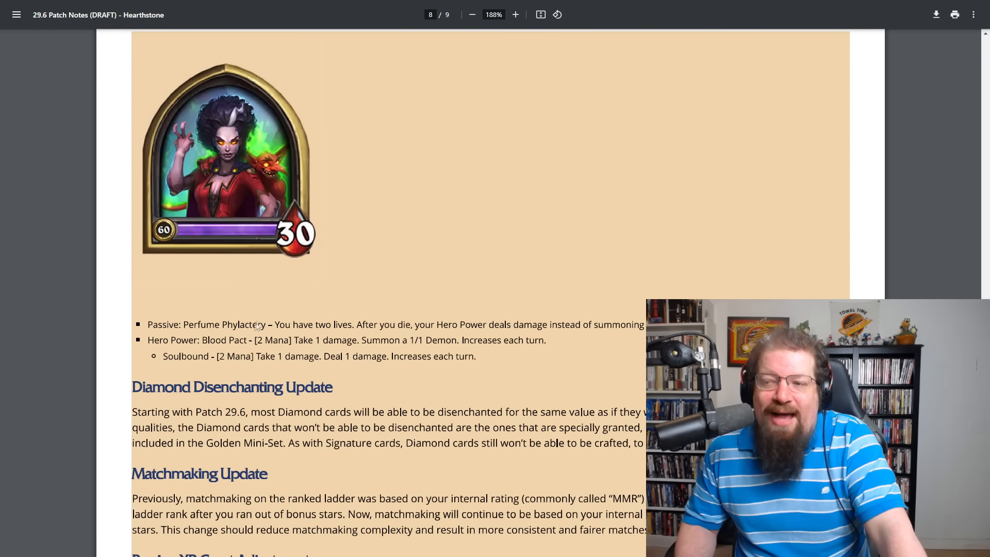
Scroll to the Diamond Disenchanting and Matchmaking Update sections on page 8
scroll(down, 3)
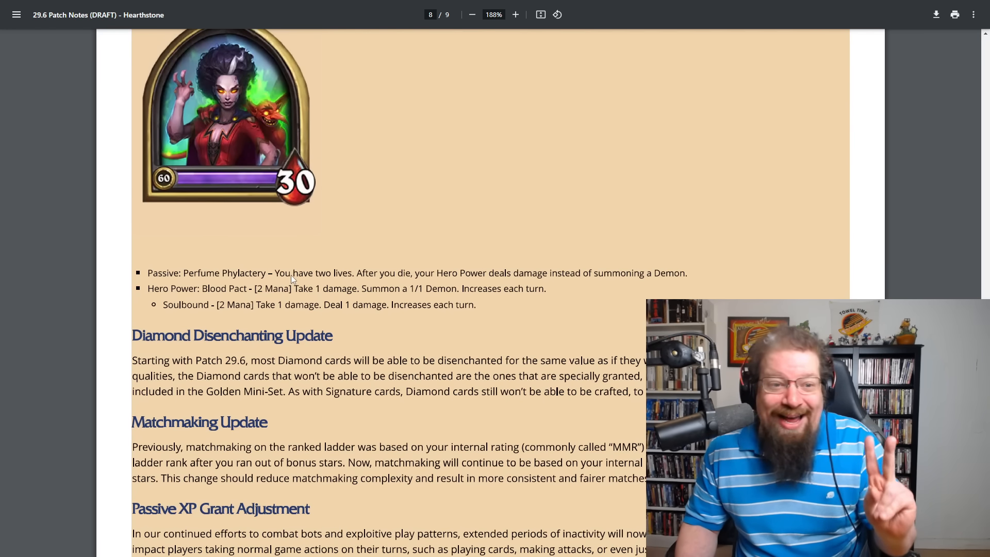
mouse_move(463, 277)
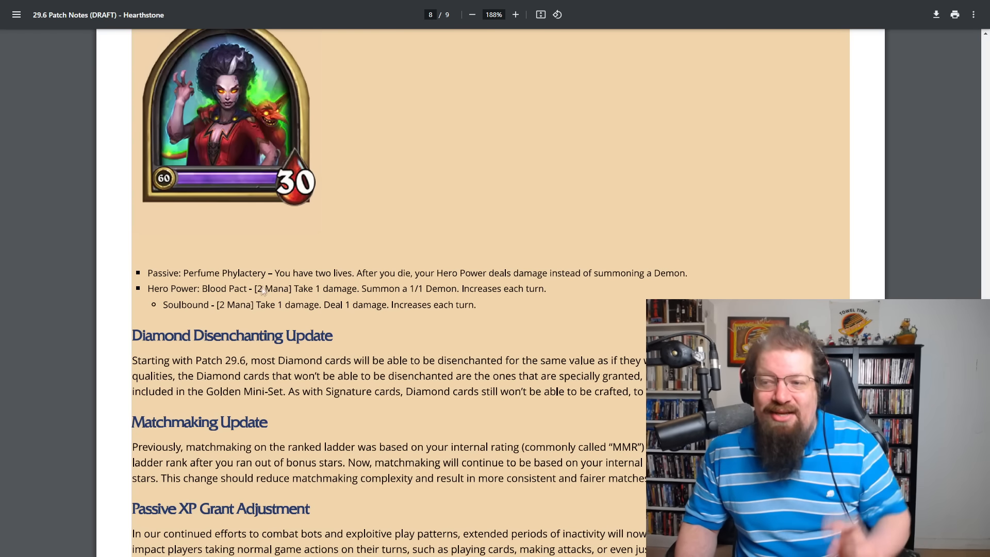
mouse_move(359, 293)
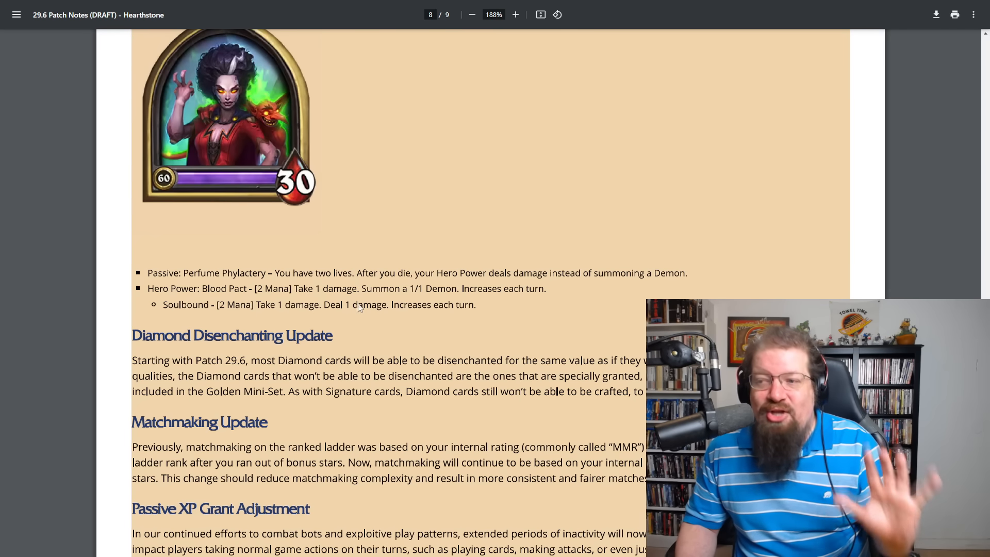
mouse_move(378, 311)
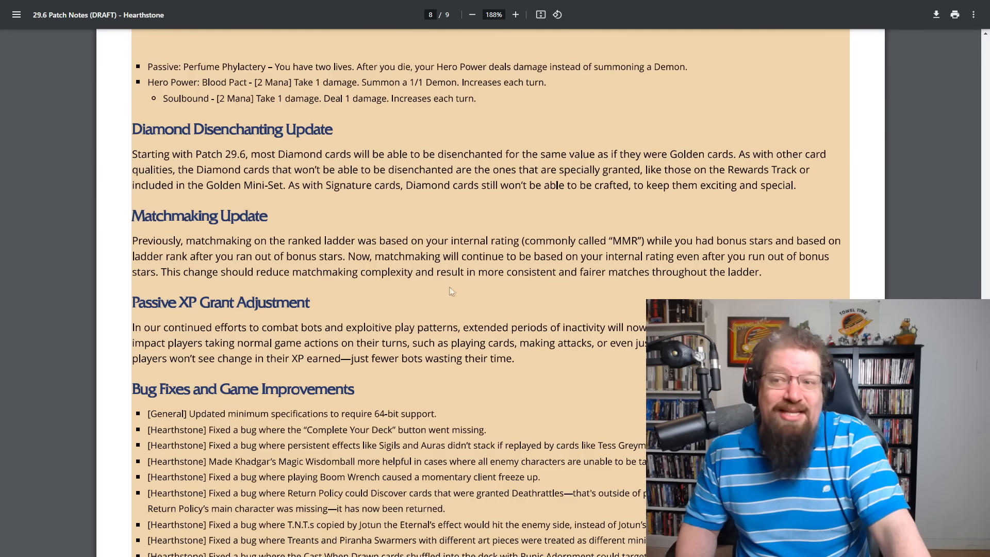
mouse_move(204, 206)
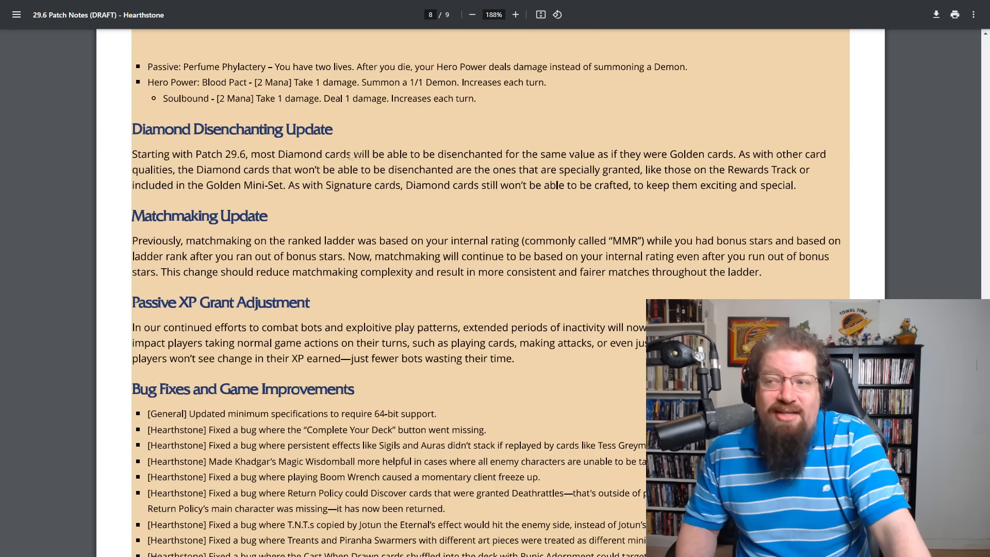
mouse_move(536, 159)
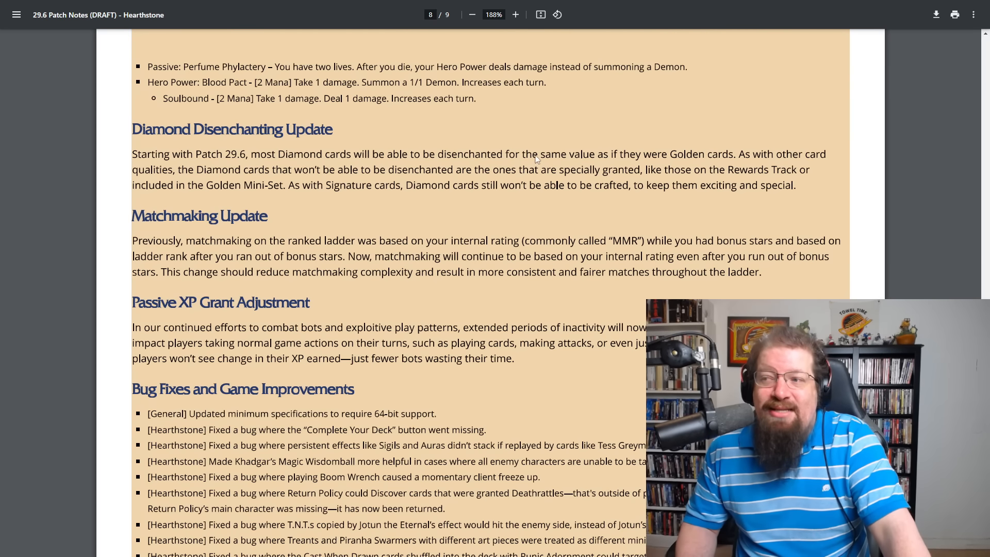
mouse_move(743, 157)
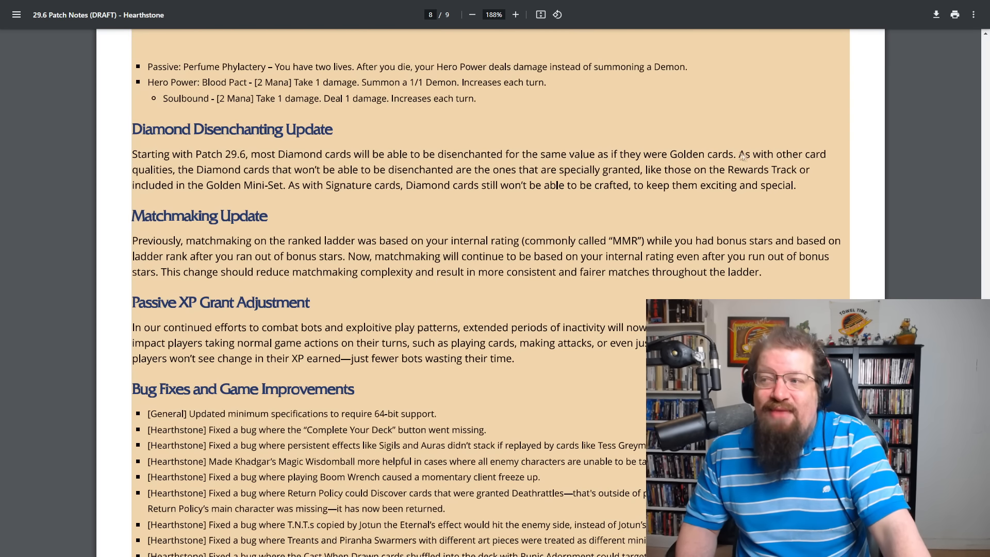
mouse_move(171, 177)
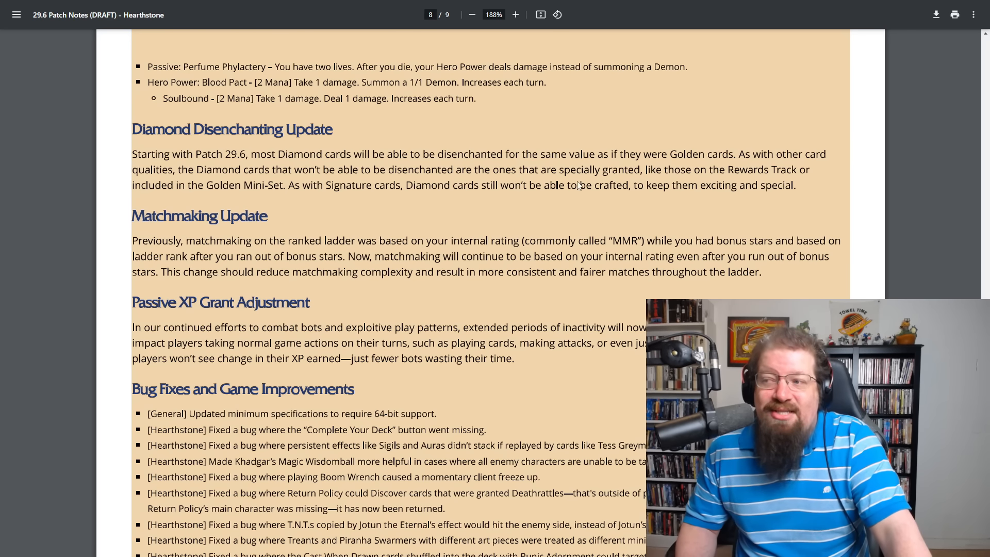
mouse_move(705, 185)
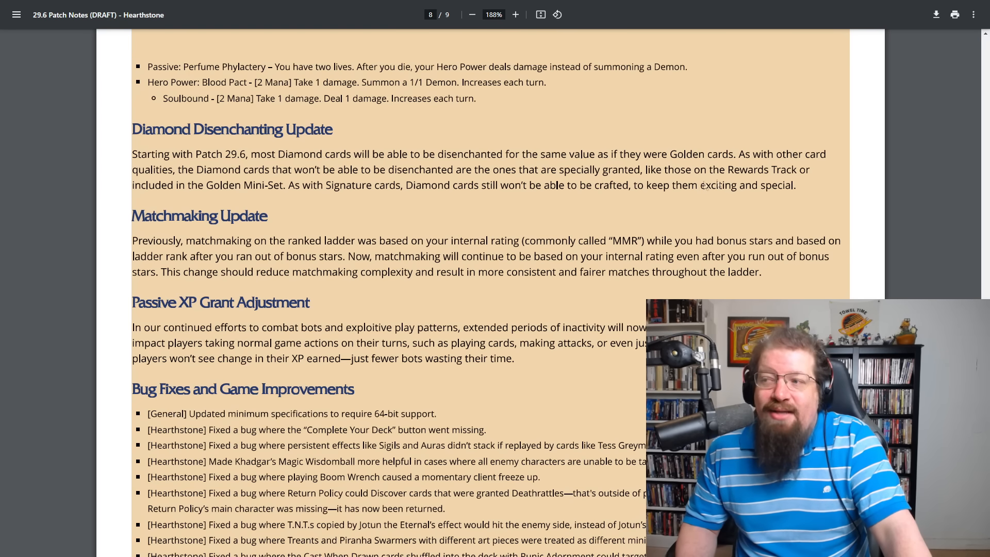
mouse_move(734, 203)
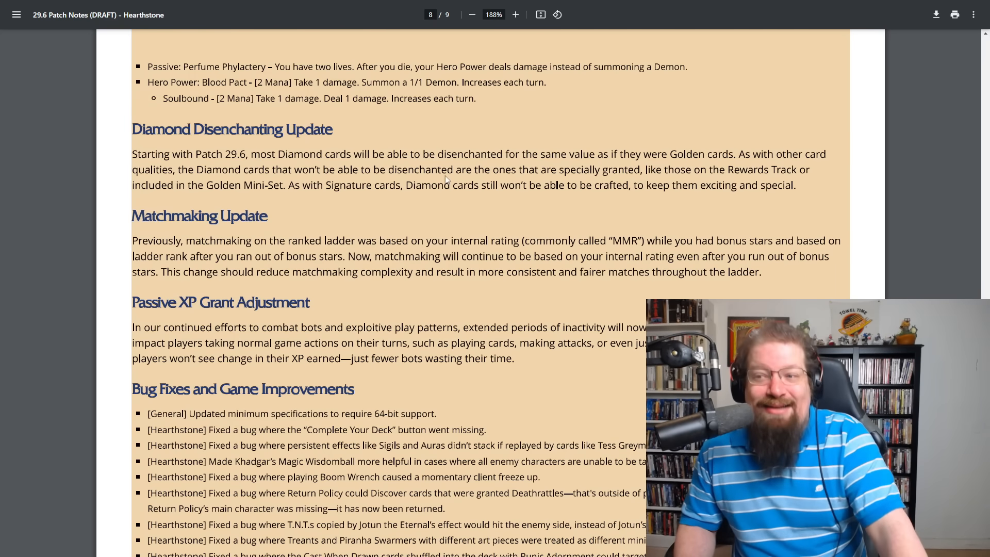
Scroll so the full Passive XP Grant Adjustment paragraph and start of Bug Fixes show
scroll(down, 3)
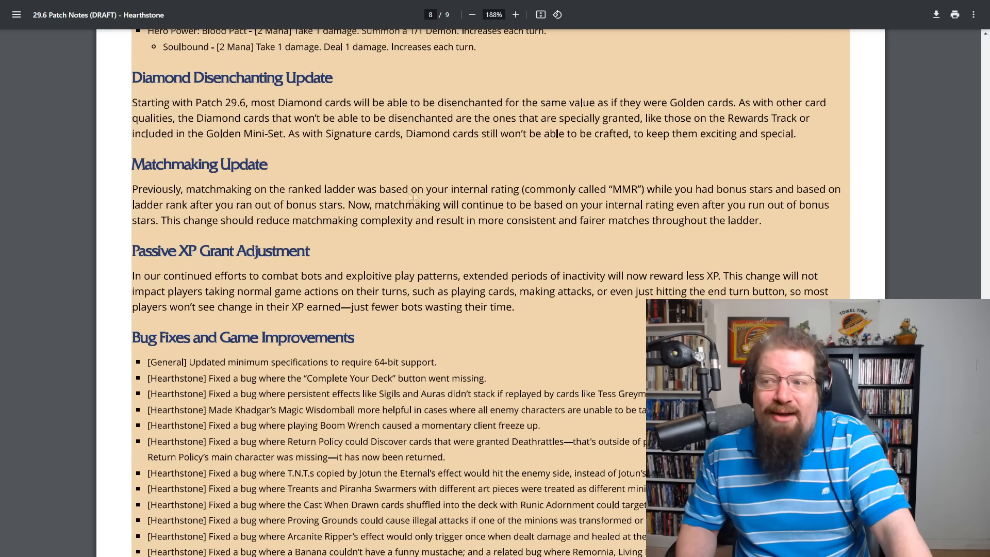
mouse_move(561, 179)
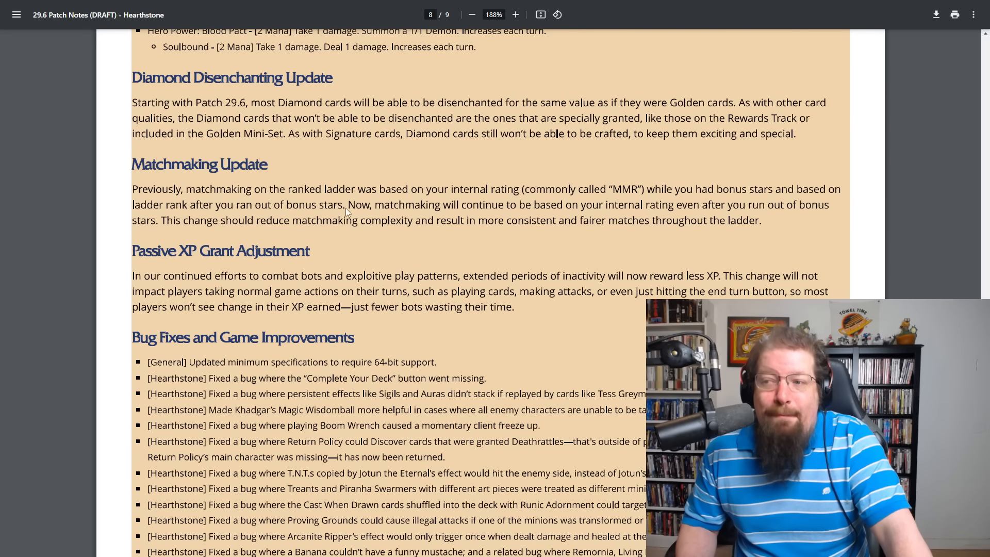
mouse_move(509, 220)
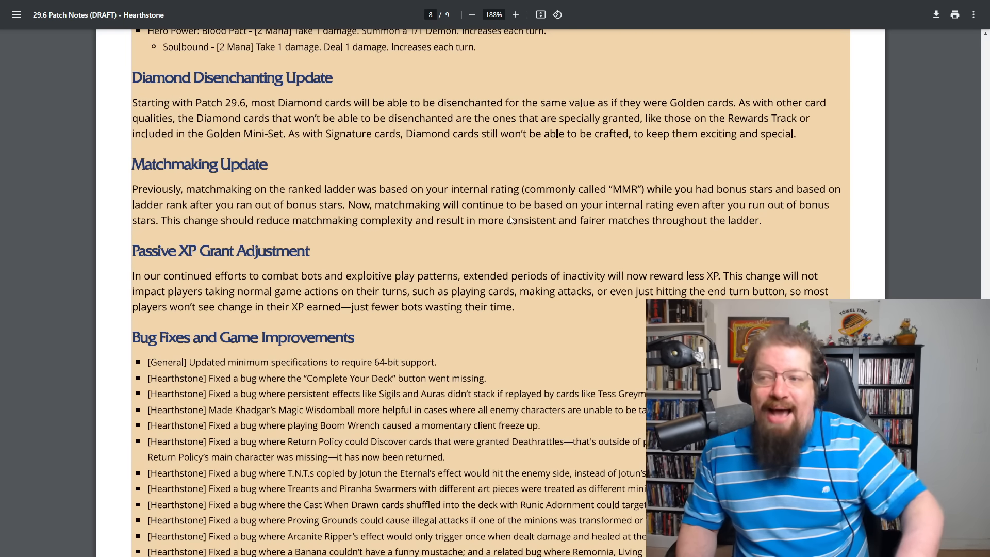
mouse_move(617, 215)
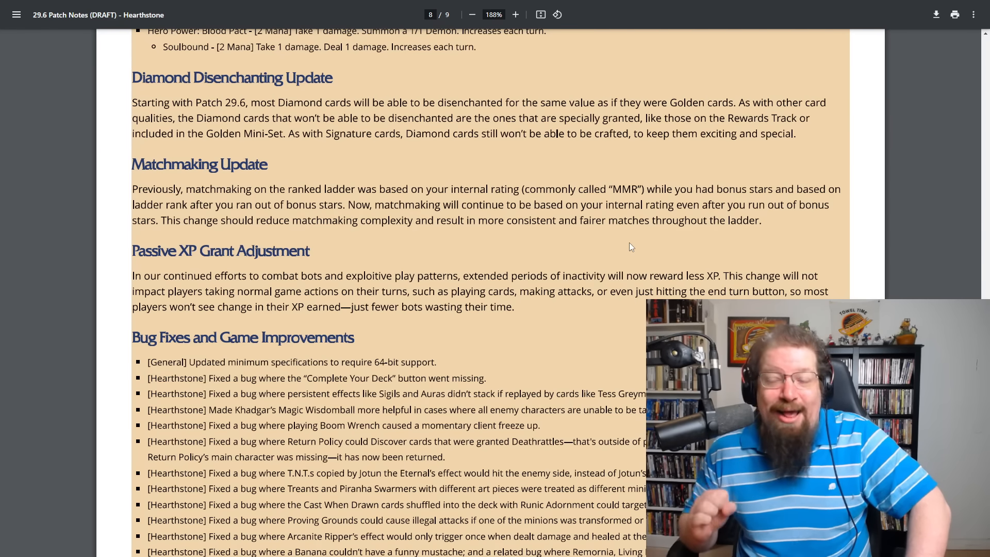
Scroll the Bug Fixes list down to the Battlegrounds entries for Aranna Starseeker and Queen Azshara
scroll(down, 3)
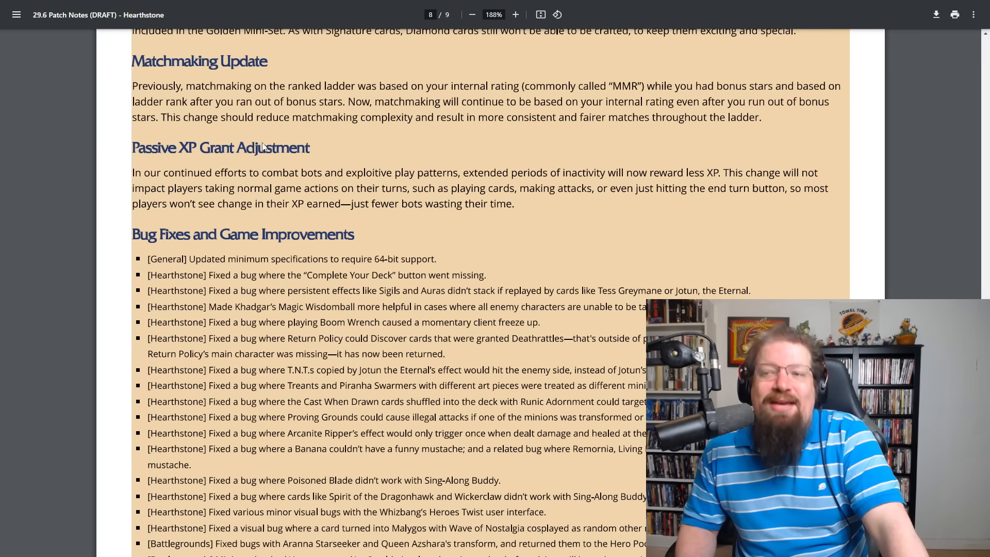
mouse_move(210, 194)
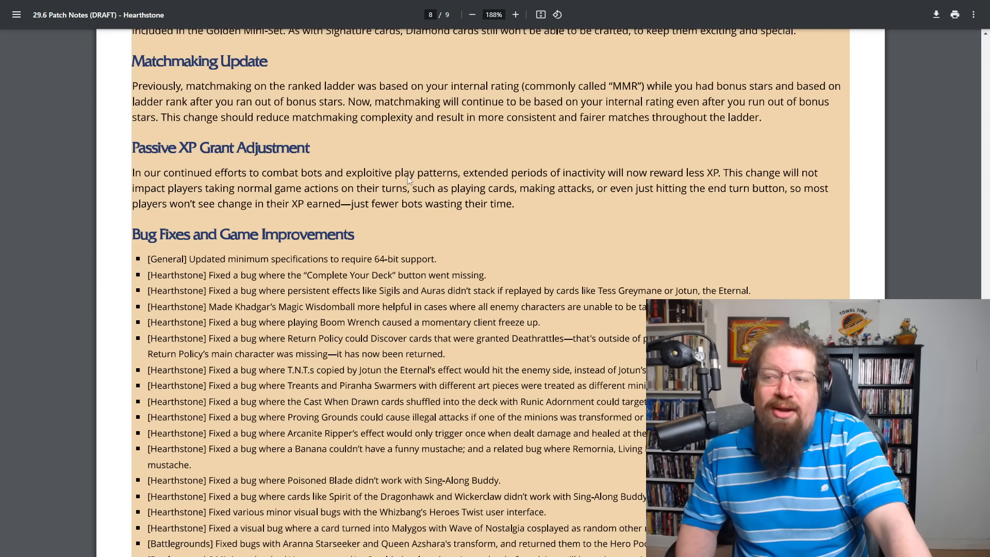
mouse_move(567, 178)
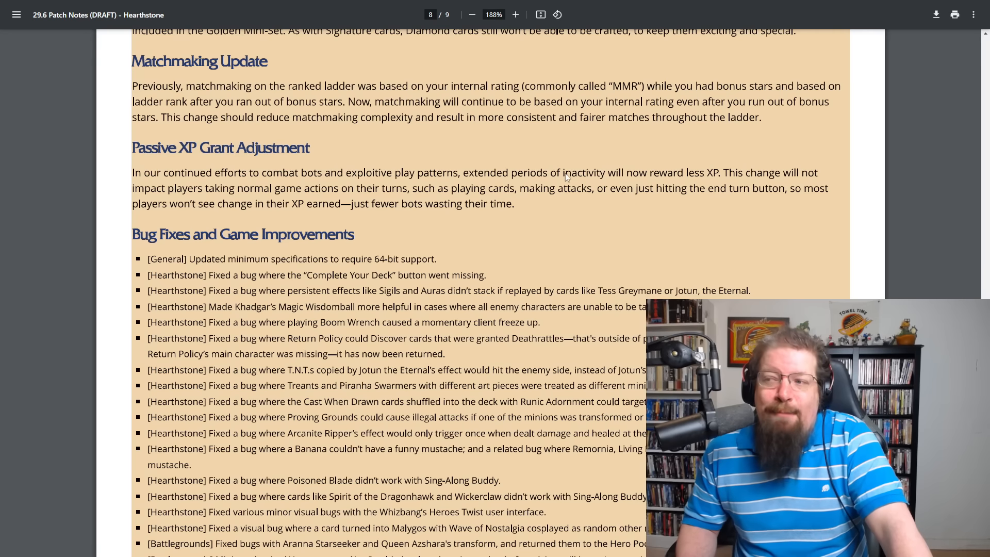
mouse_move(637, 175)
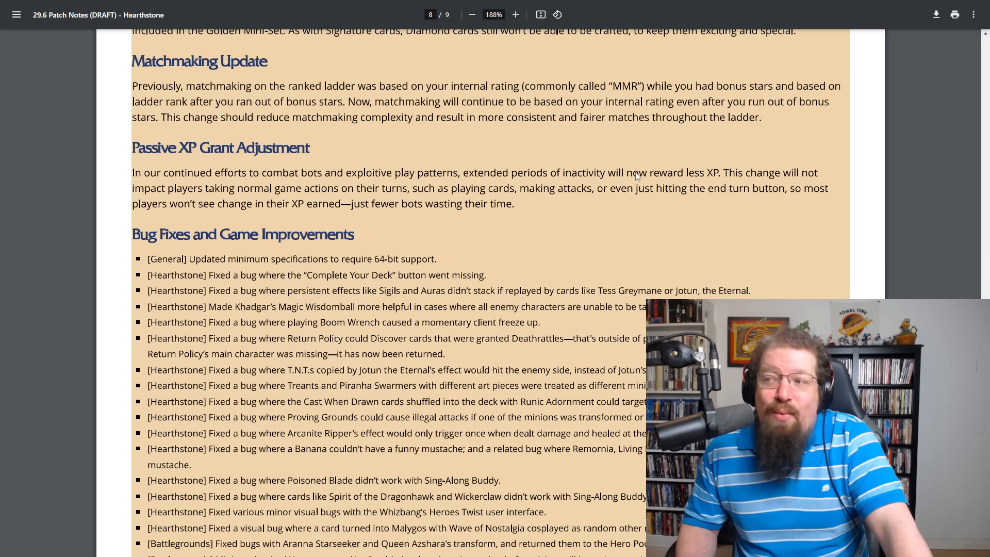
mouse_move(665, 173)
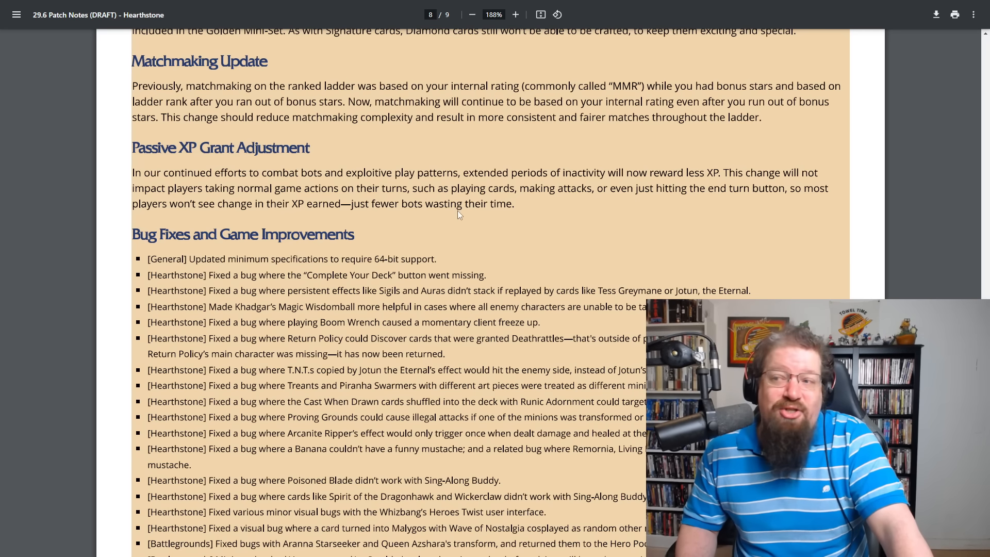
mouse_move(602, 200)
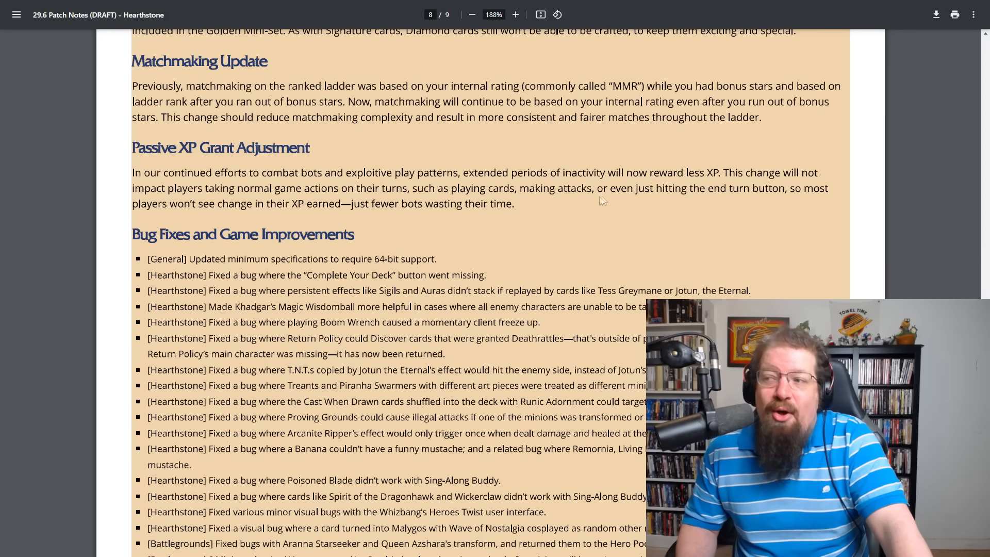
mouse_move(814, 200)
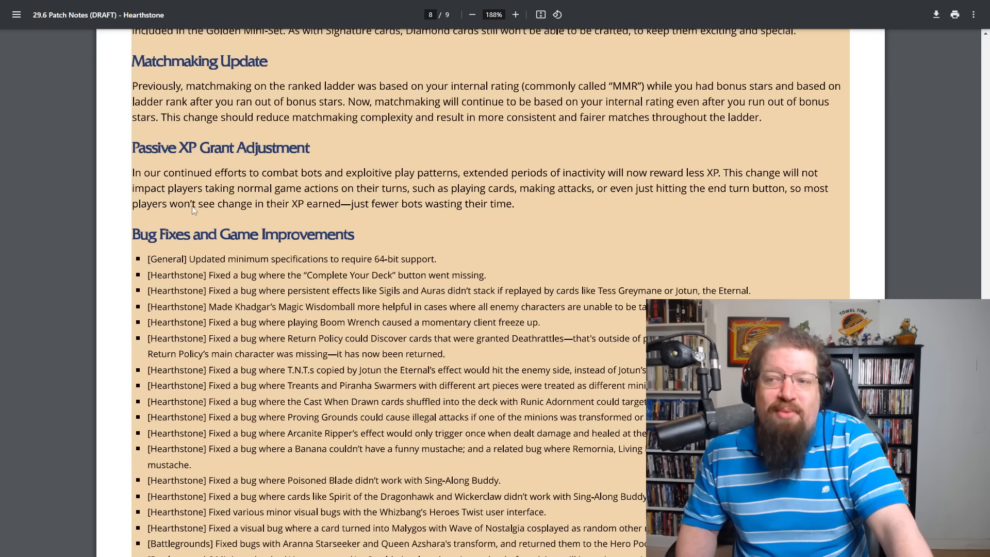
mouse_move(351, 211)
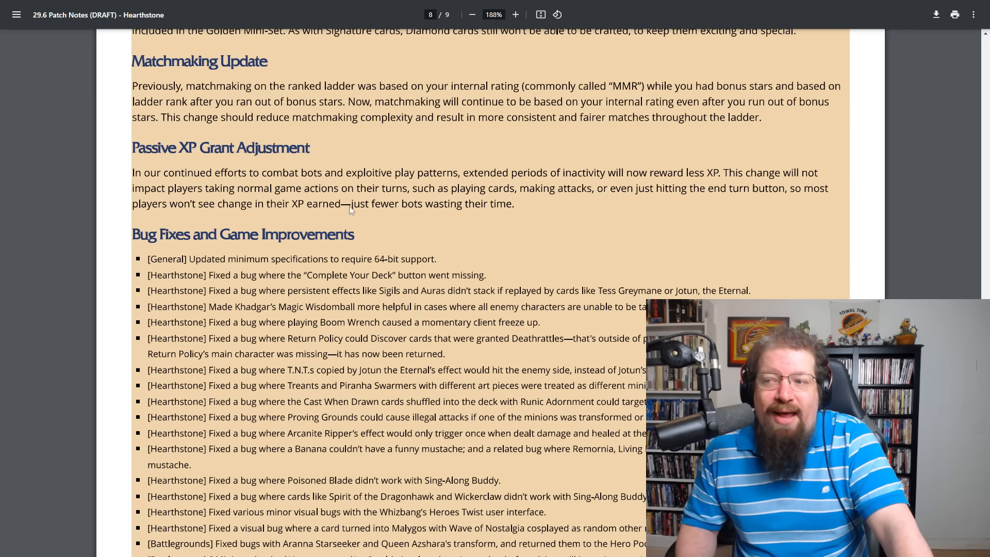
mouse_move(373, 198)
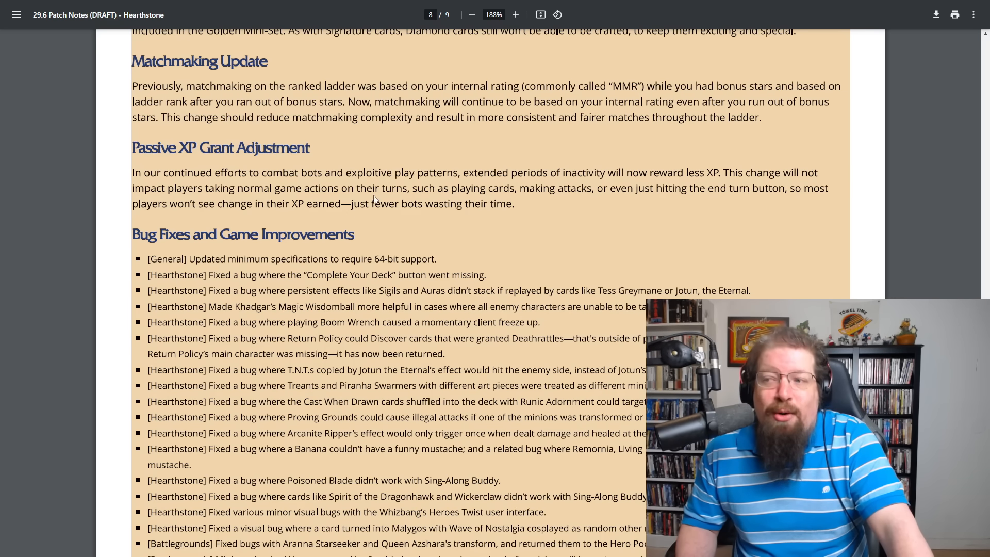
mouse_move(270, 208)
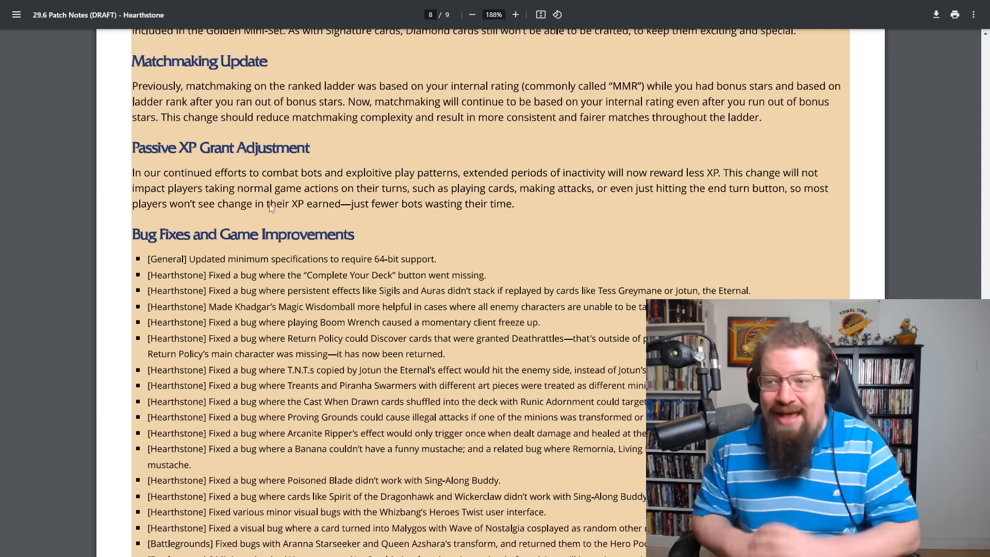
Scroll to page 9 of 9 with the final fixes and Join the Conversation section
scroll(down, 3)
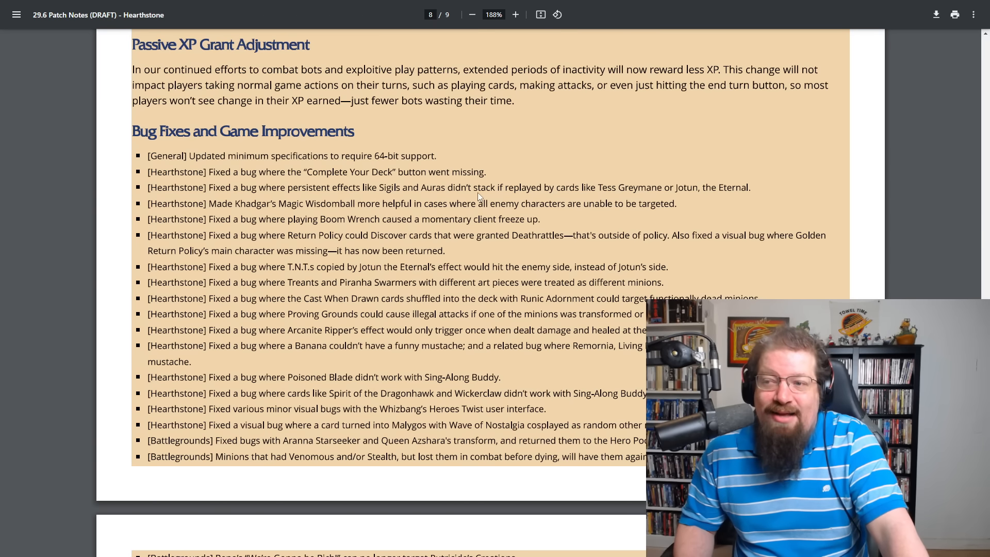
scroll(down, 3)
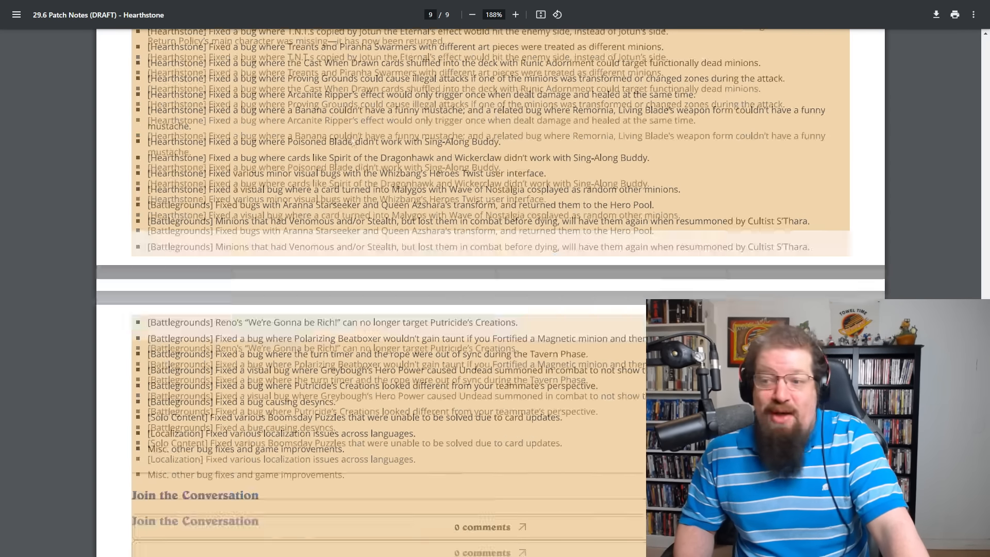
Scroll back to page 1 showing the 29.6 banner and Pre-Purchase Perils in Paradise
scroll(down, 3)
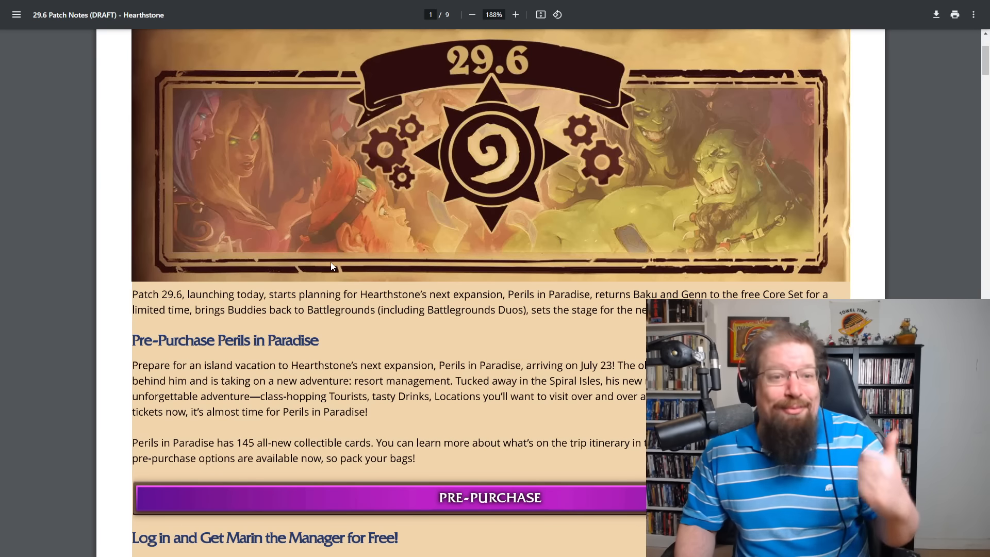
mouse_move(216, 319)
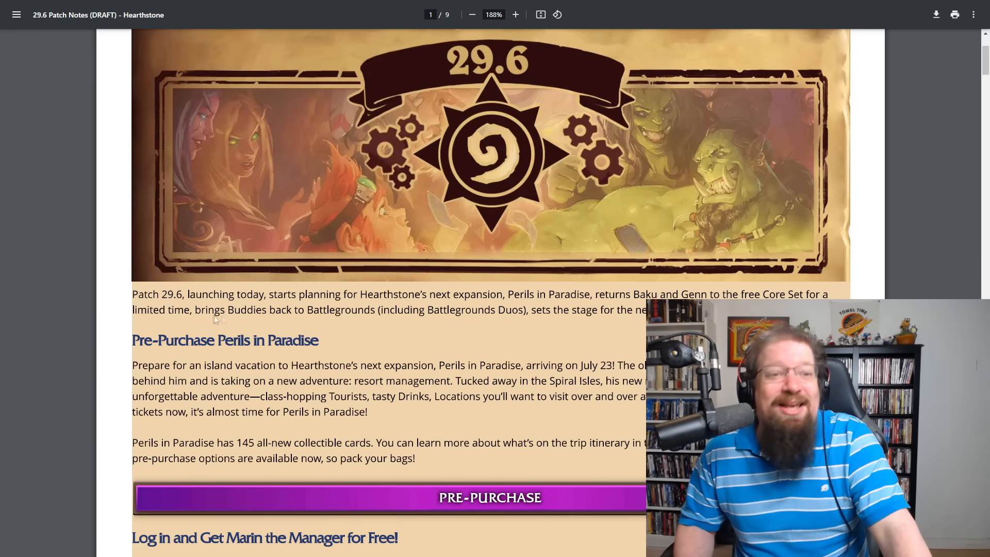